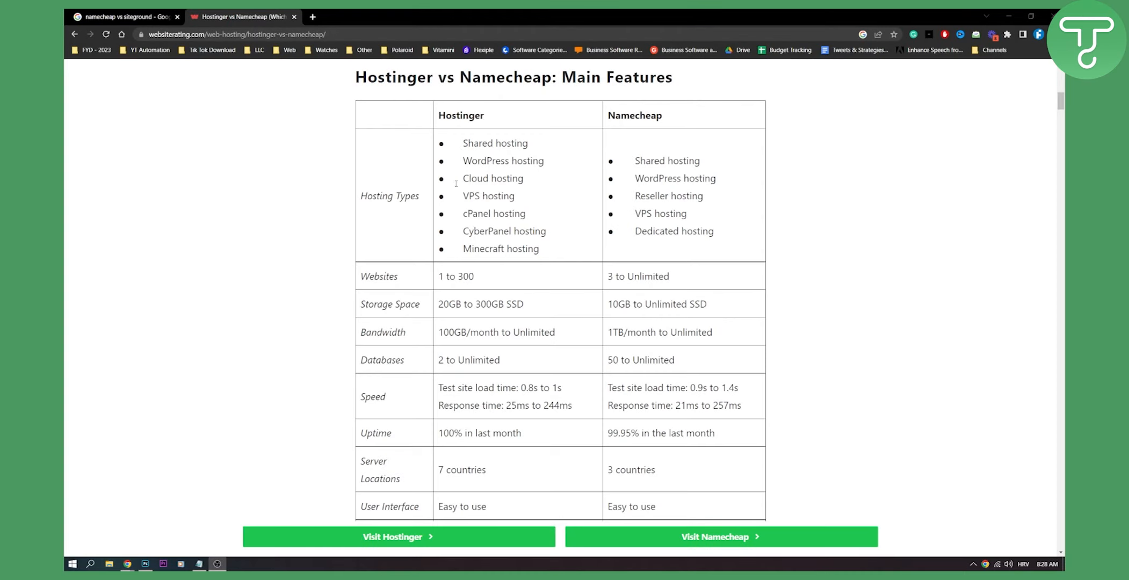
mouse_move(693, 74)
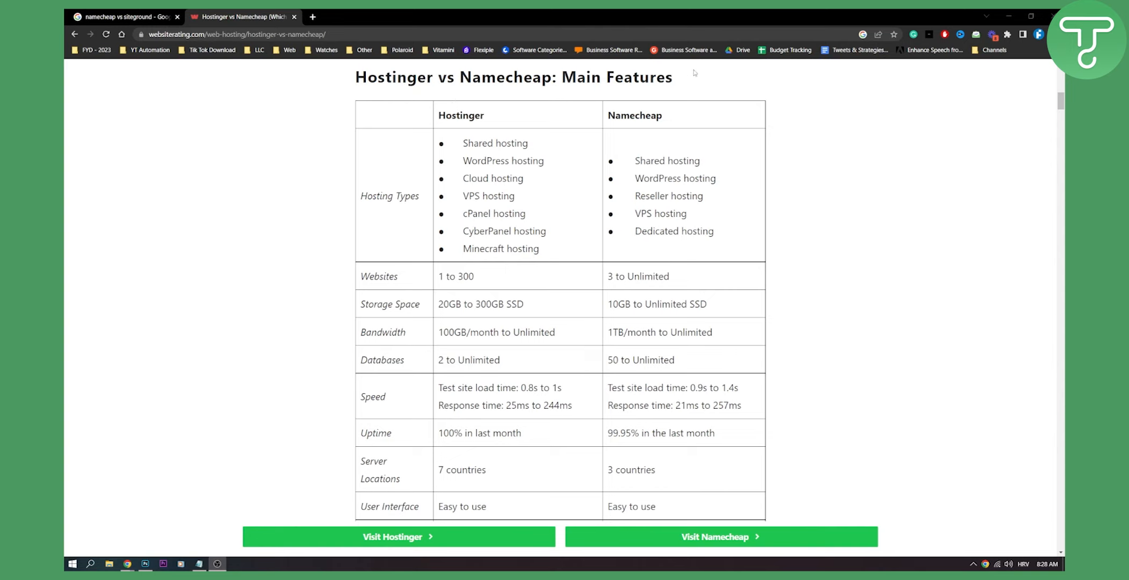
mouse_move(477, 138)
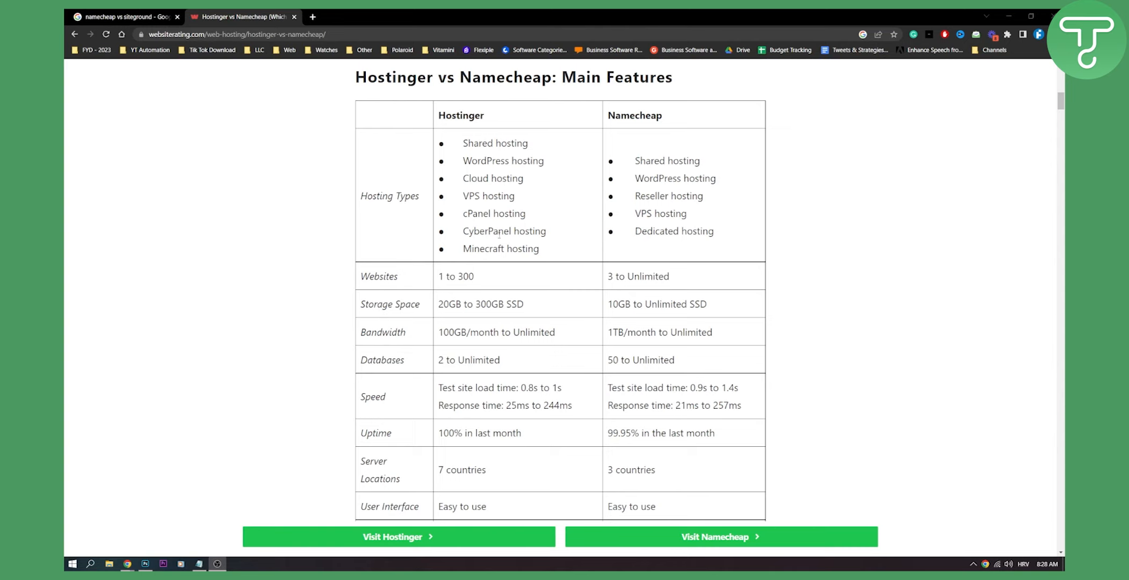
mouse_move(540, 252)
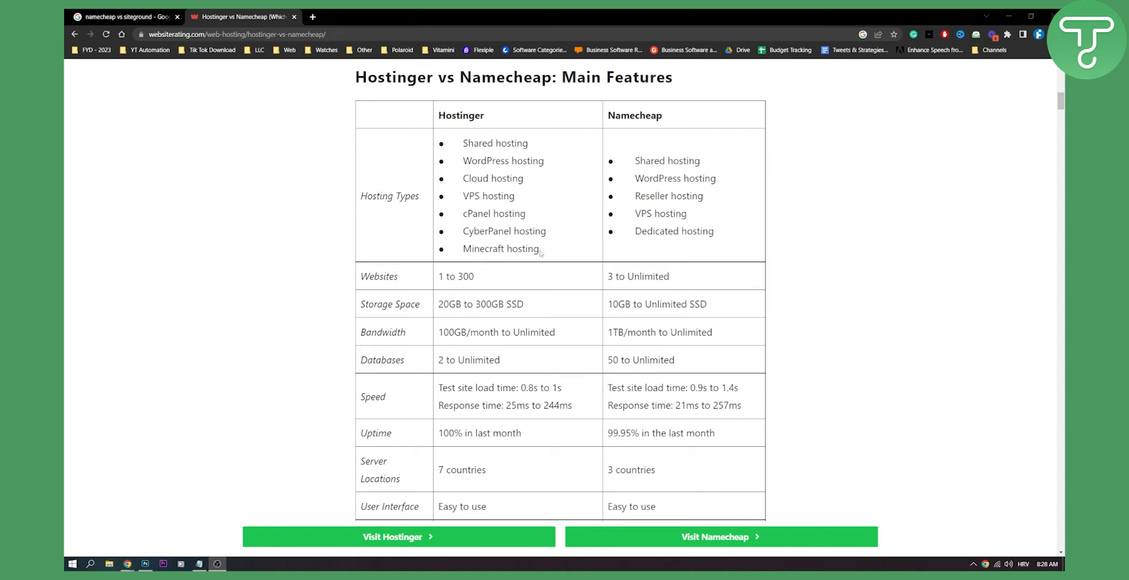
Step: Highlight Minecraft hosting and the storage and database rows in the table, then clear the highlight
double_click(501, 248)
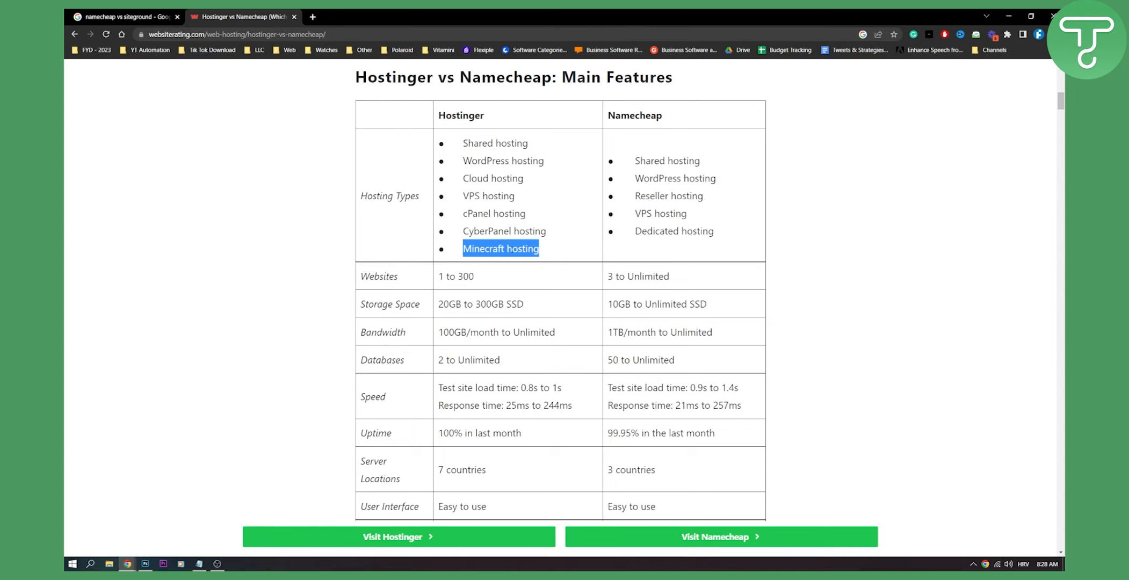
mouse_move(668, 128)
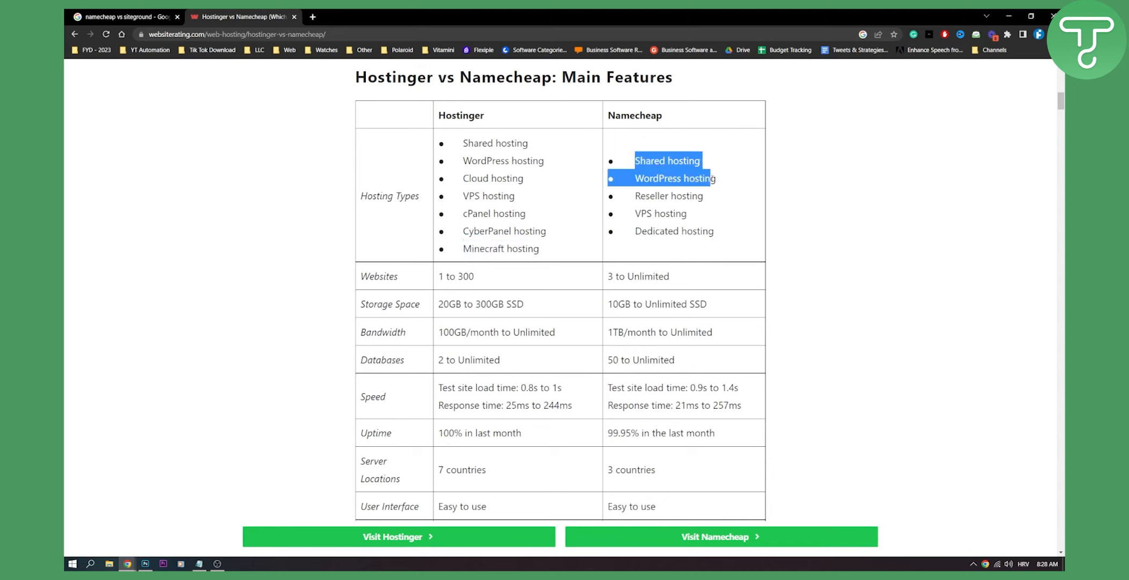
mouse_move(669, 223)
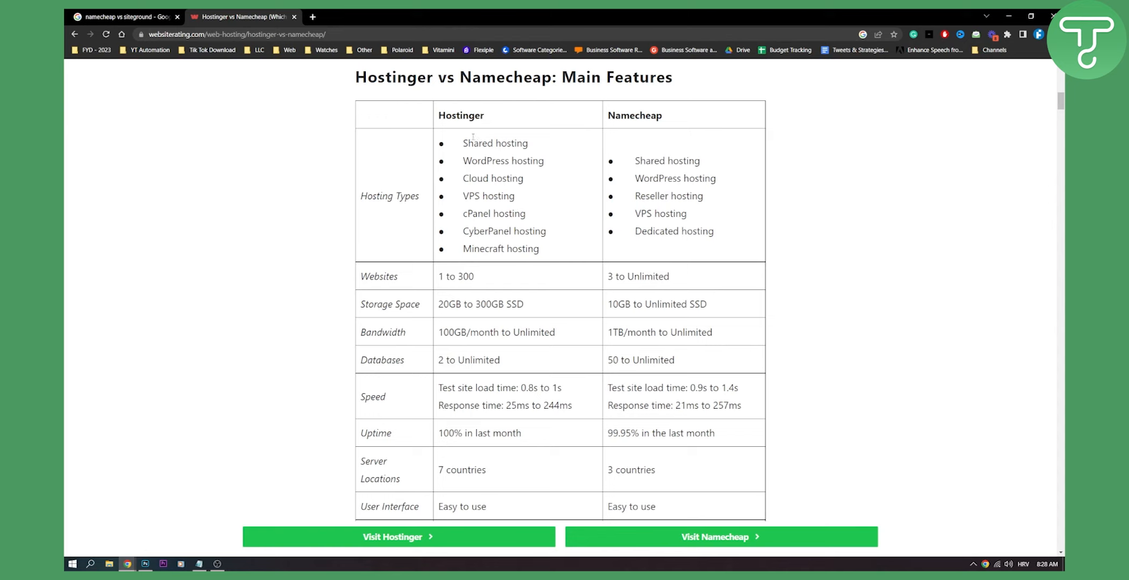
drag(461, 143, 544, 248)
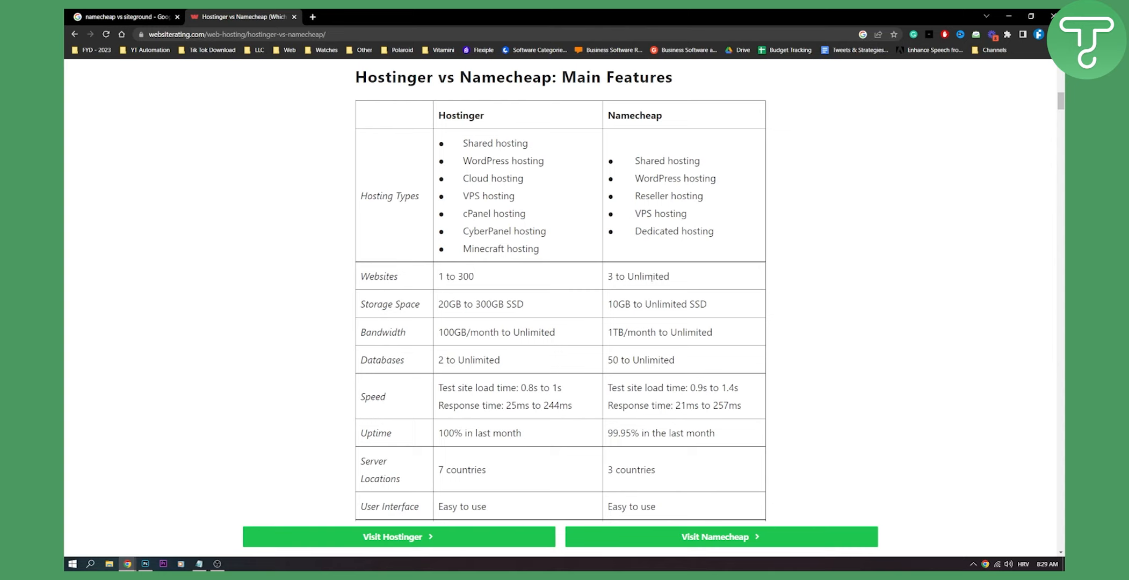
double_click(648, 277)
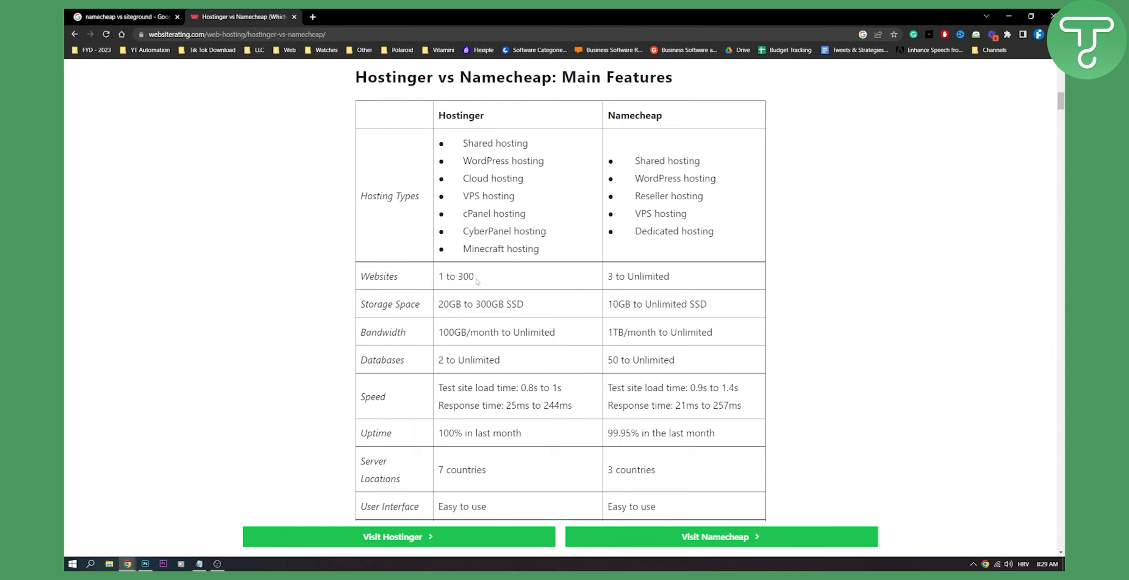
double_click(459, 276)
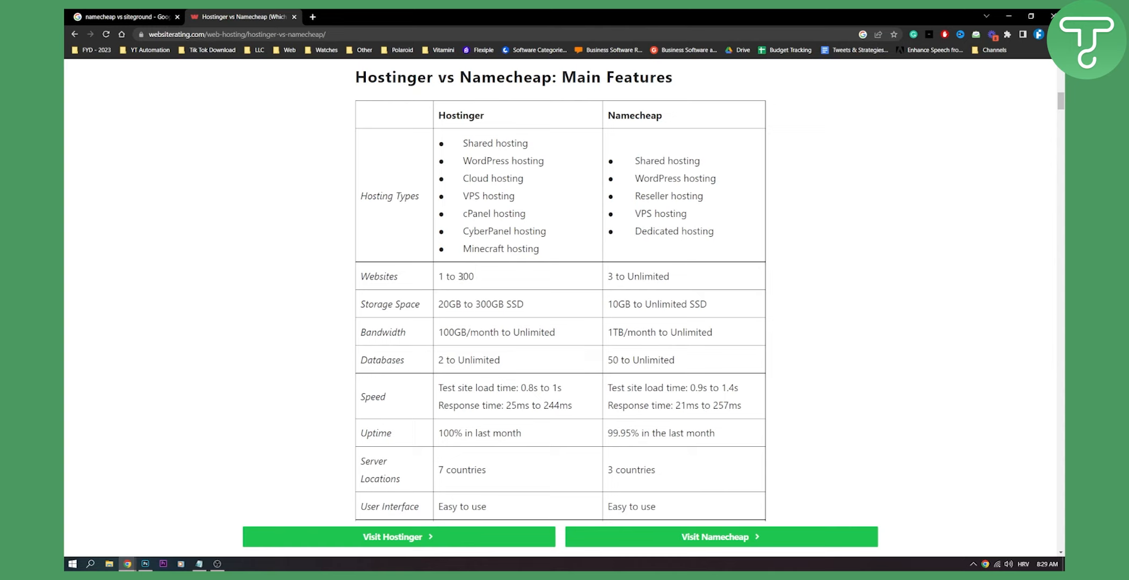
mouse_move(460, 276)
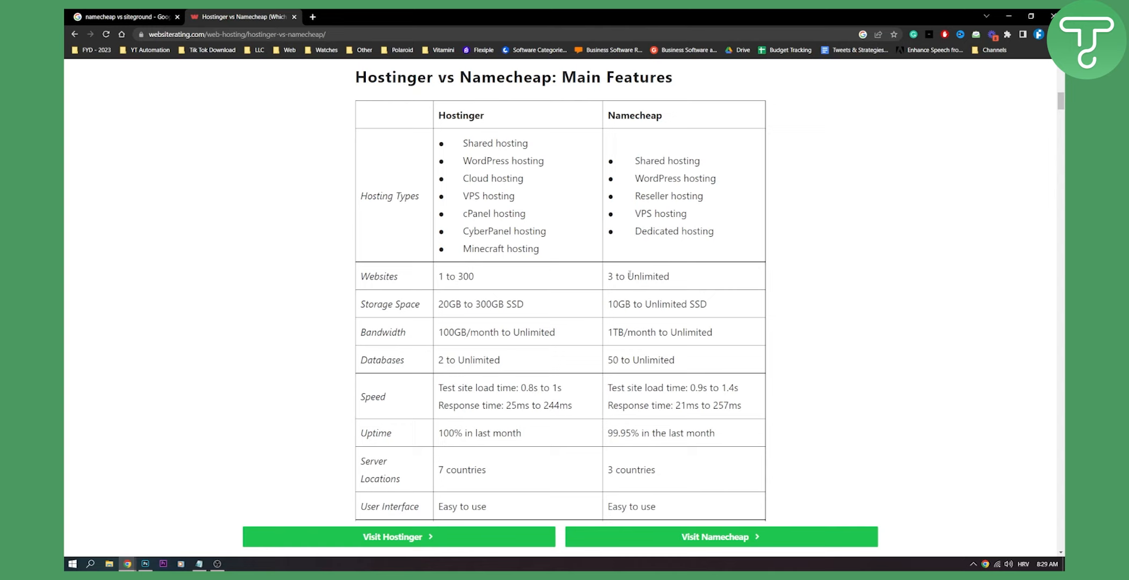
mouse_move(644, 286)
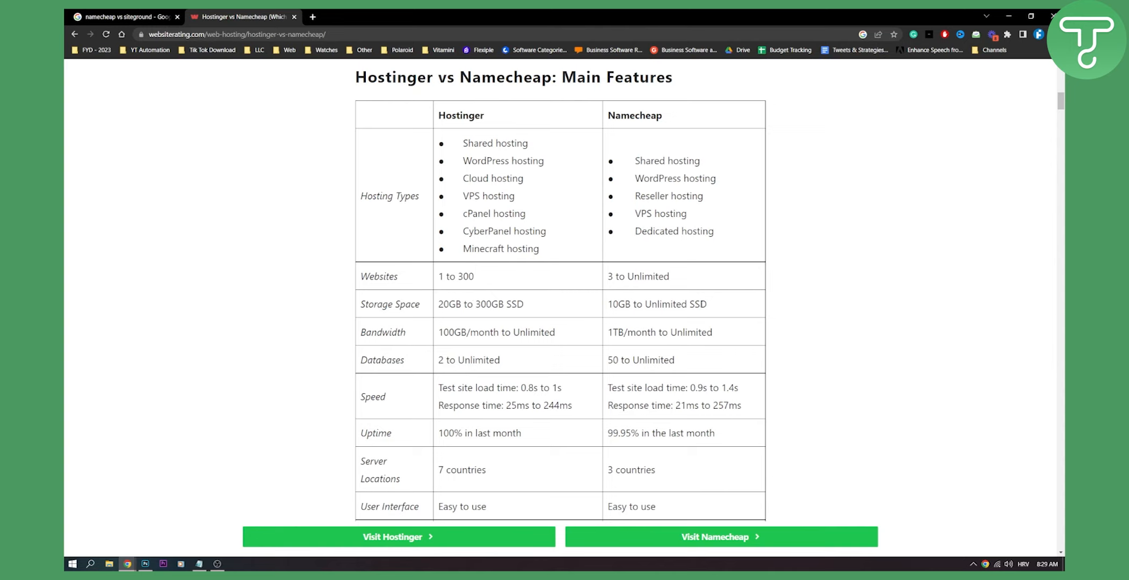
mouse_move(534, 330)
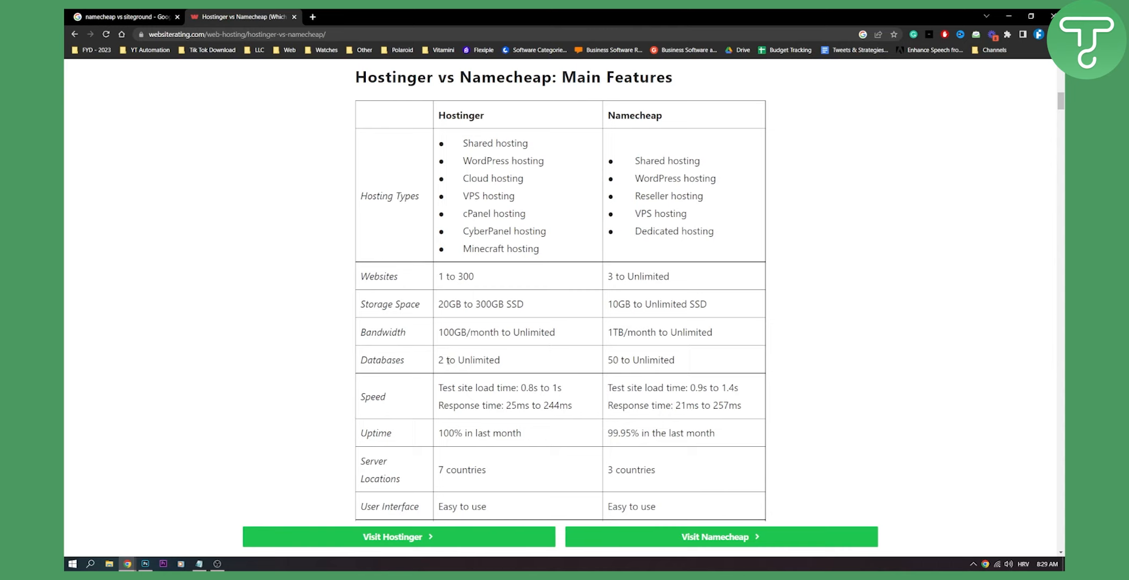
mouse_move(616, 354)
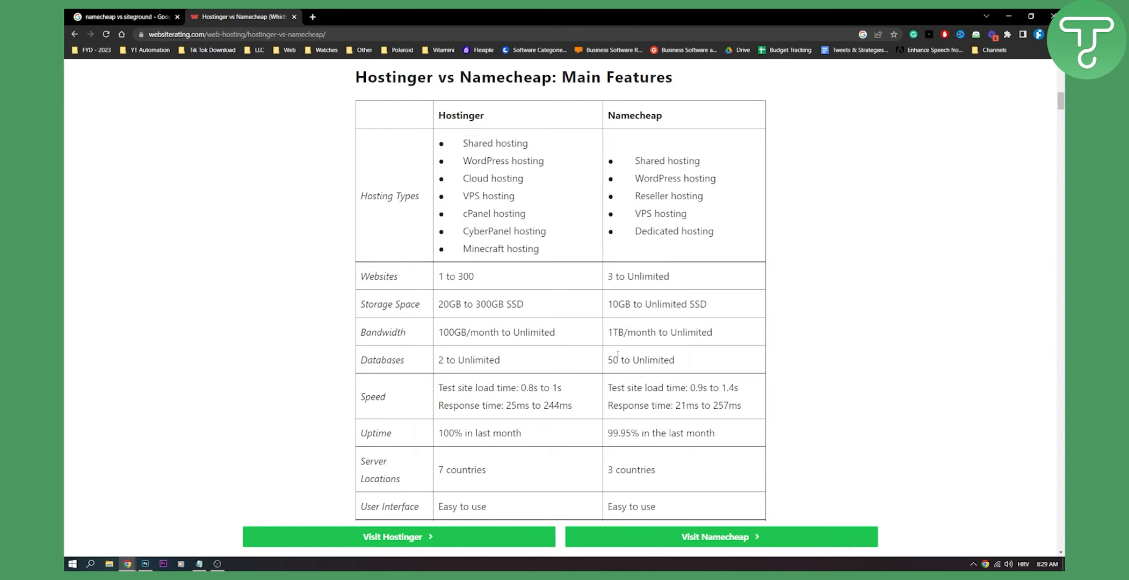
mouse_move(693, 361)
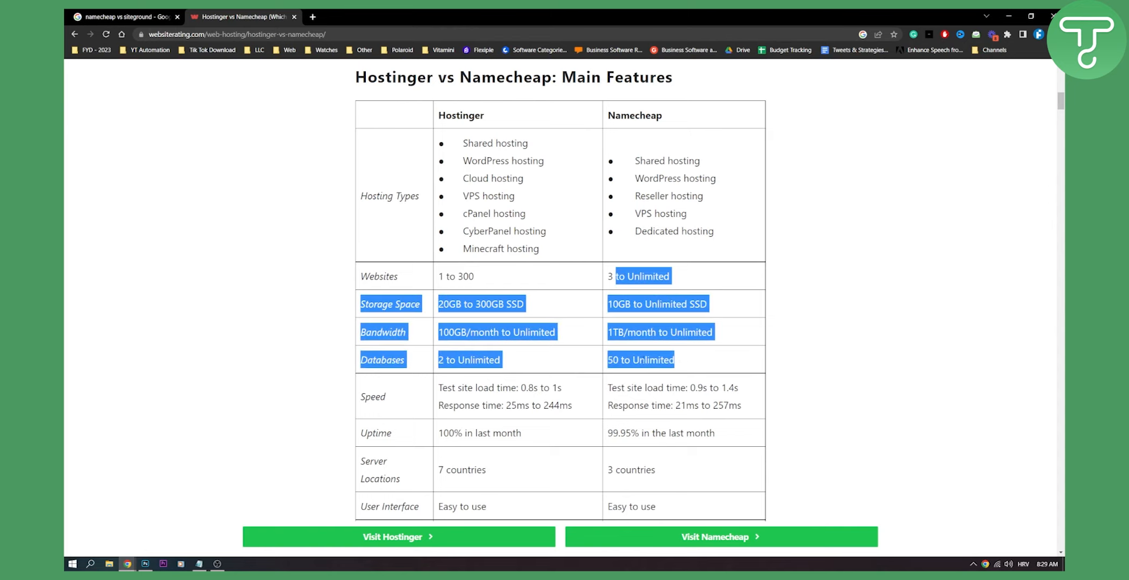
click(481, 206)
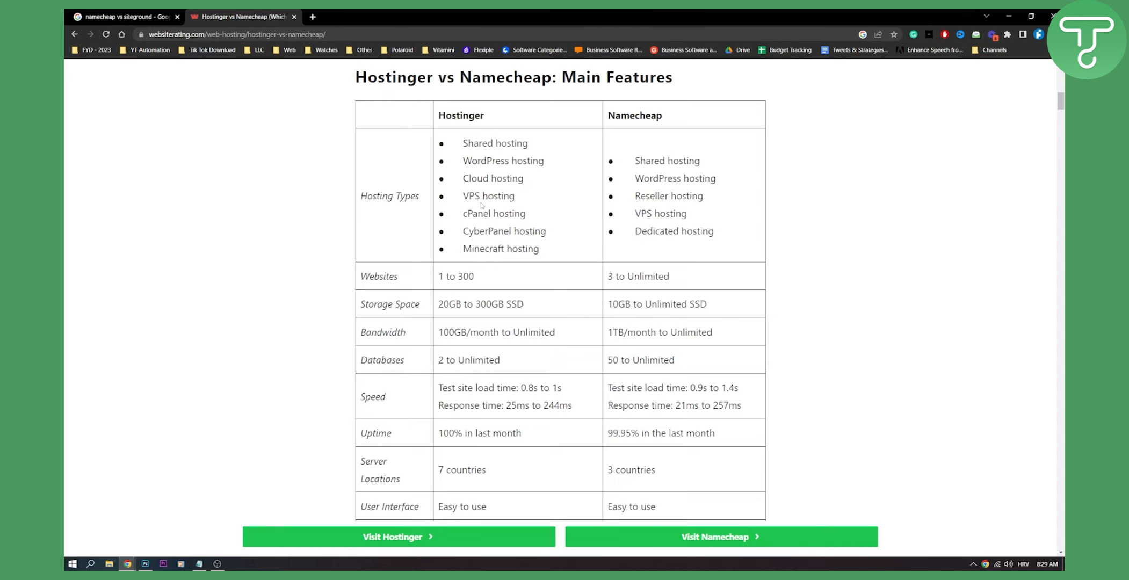
mouse_move(695, 299)
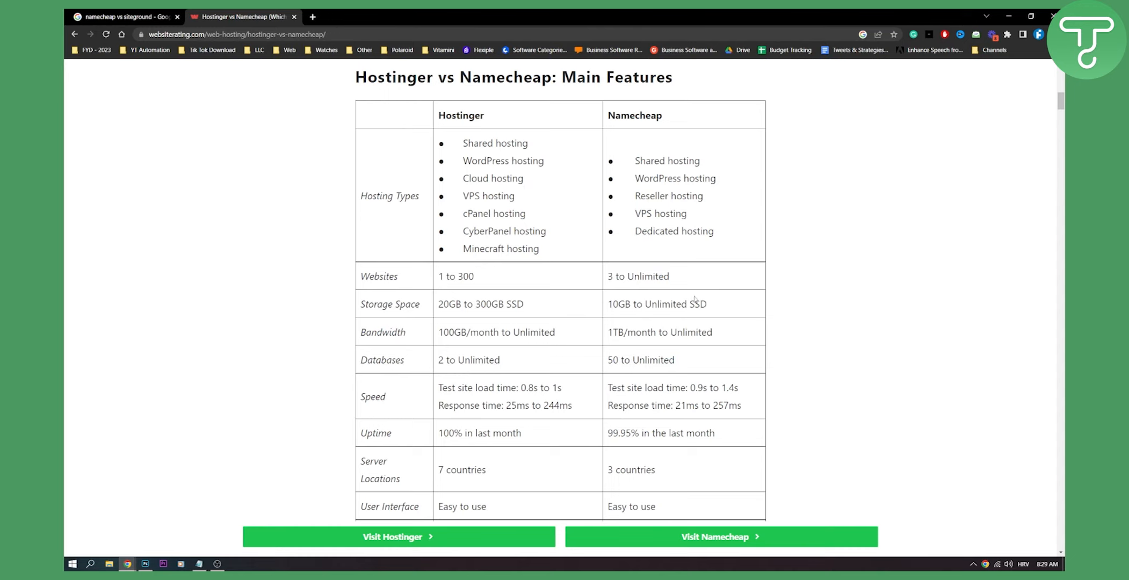
Step: Scroll down to the table's lower rows, ending at Dedicated Server RAM
scroll(down, 3)
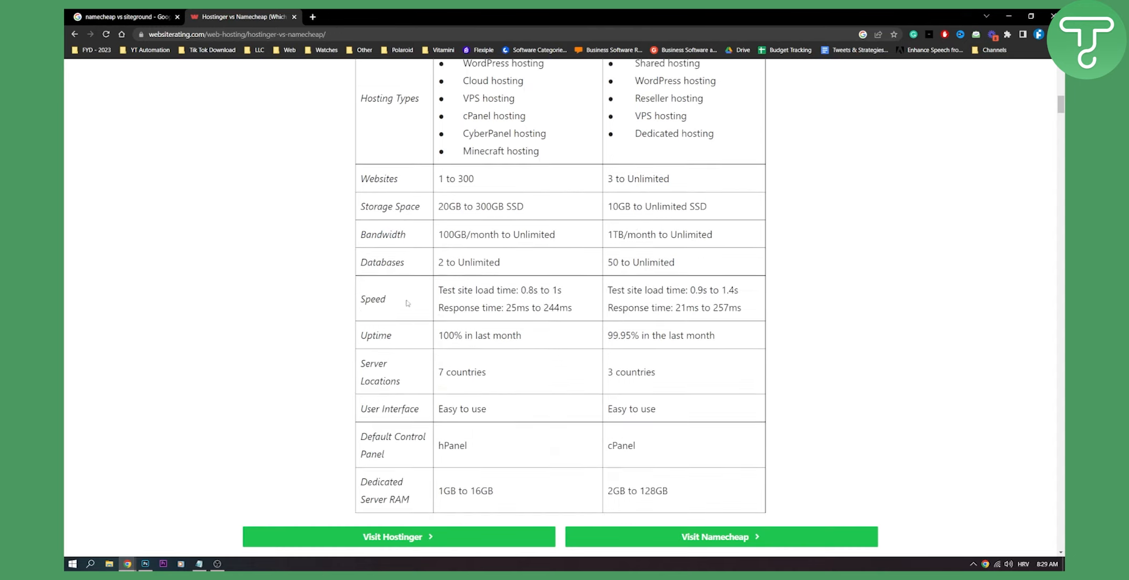
mouse_move(567, 292)
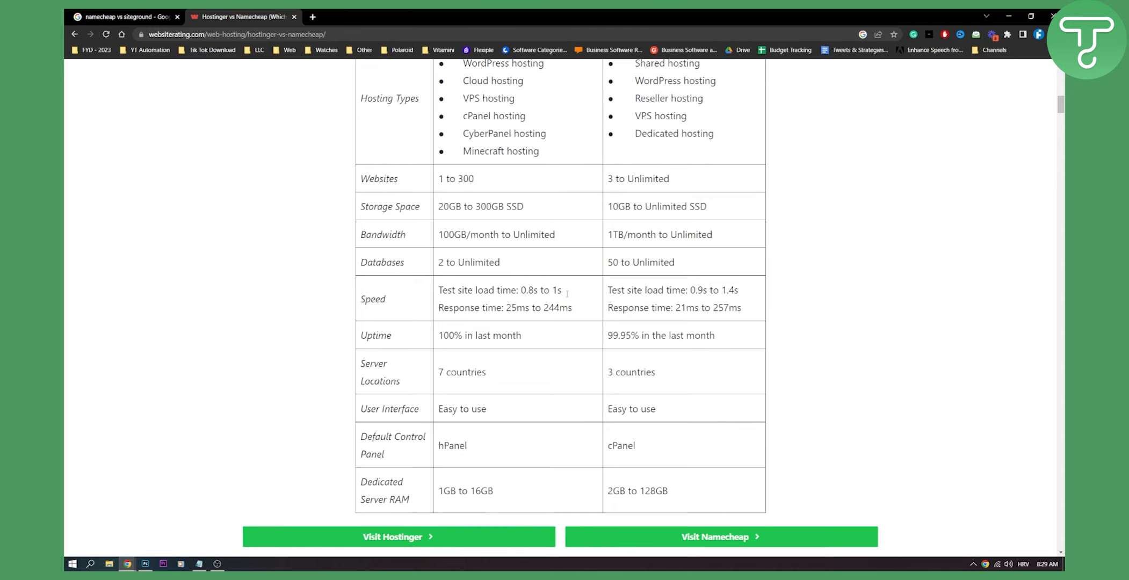
mouse_move(743, 287)
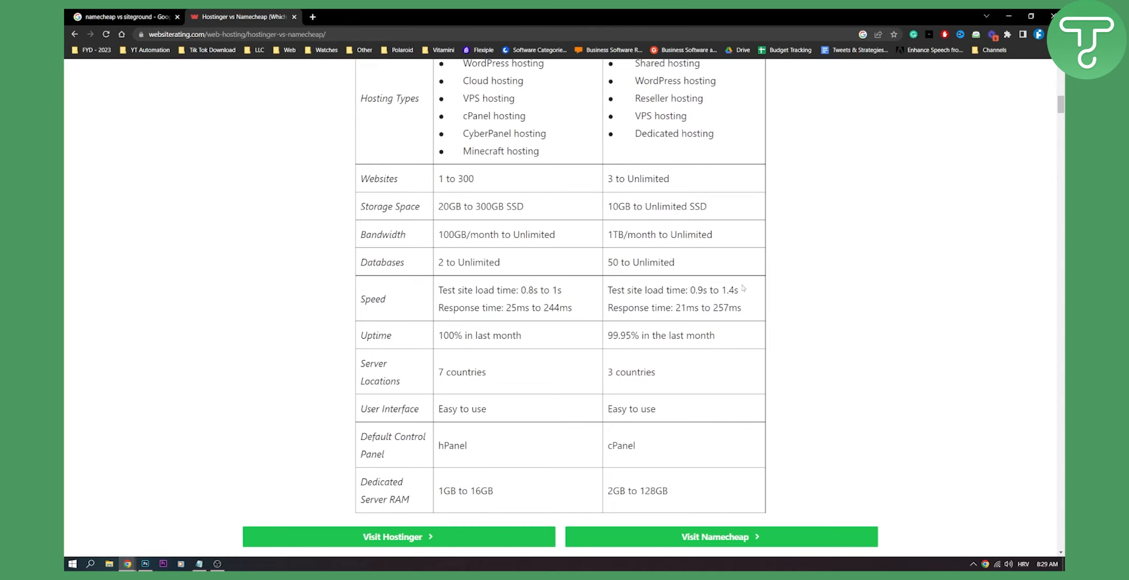
scroll(down, 3)
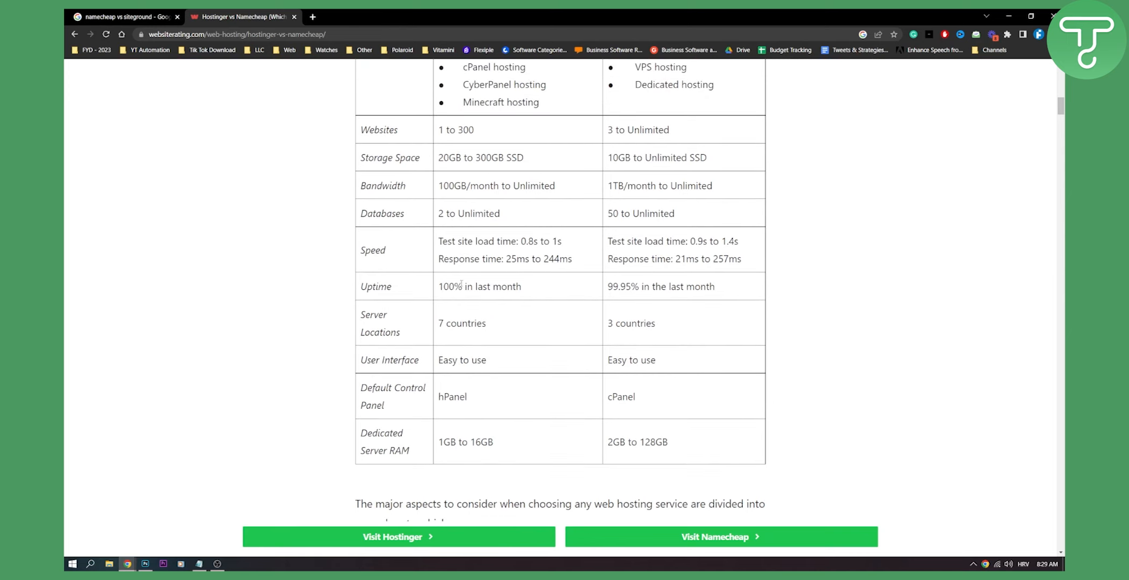
scroll(up, 3)
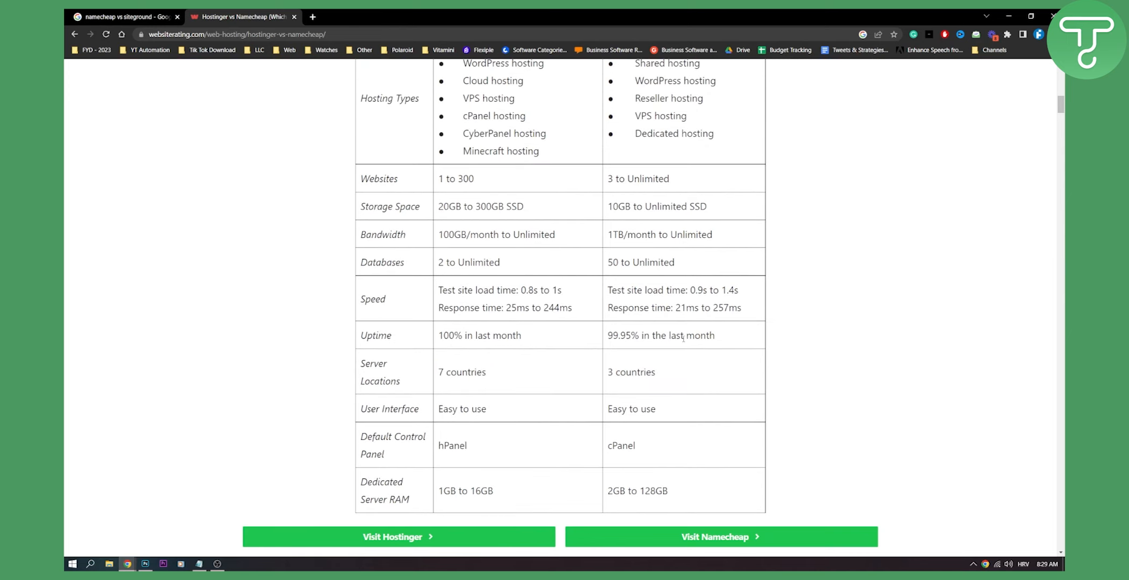
scroll(down, 3)
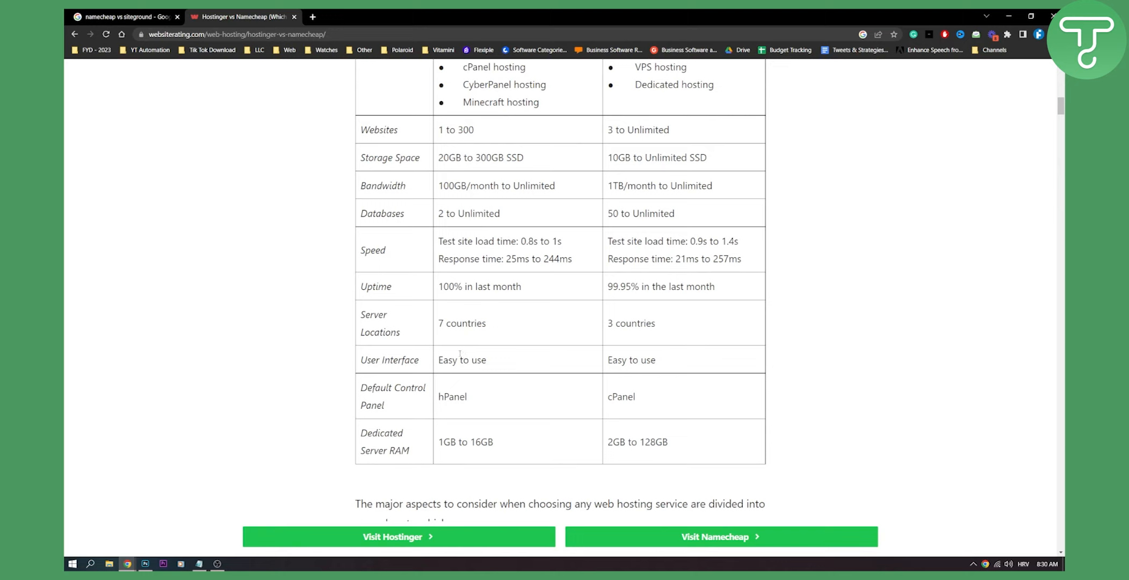
mouse_move(619, 422)
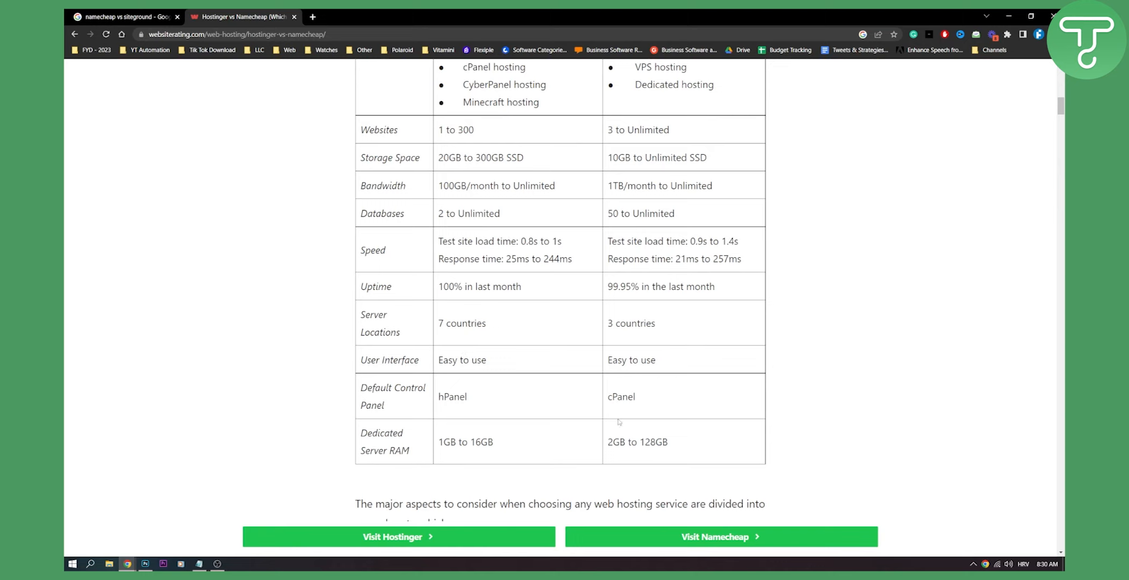
scroll(down, 3)
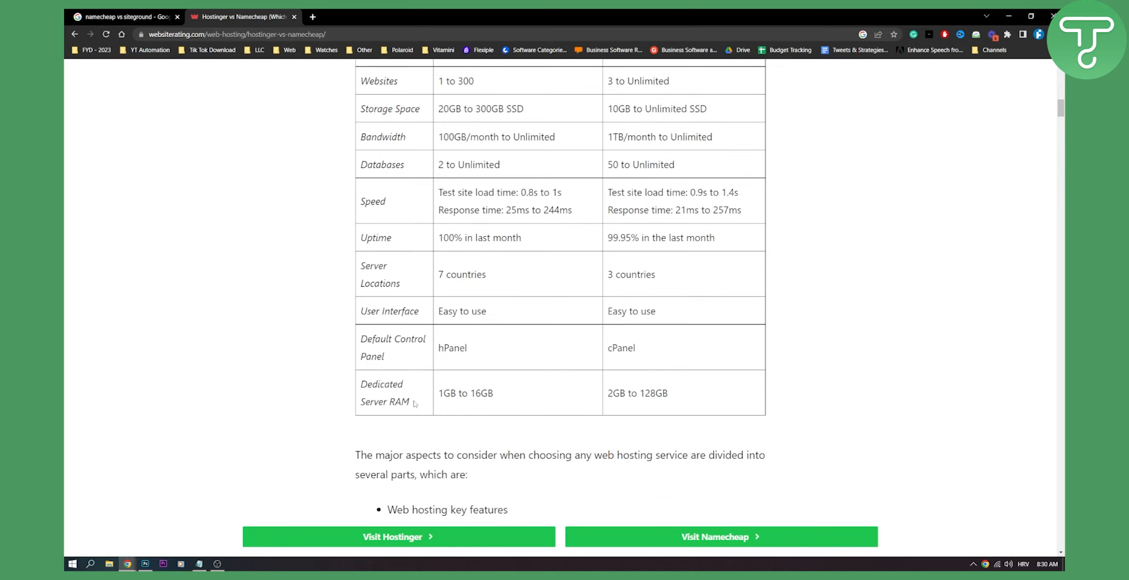
mouse_move(606, 393)
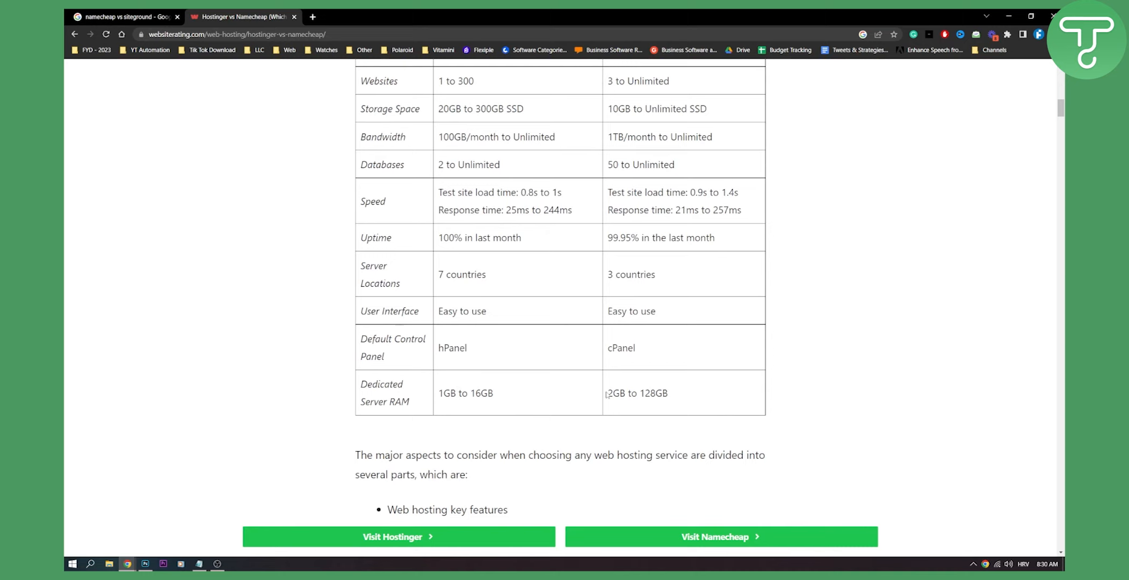
Step: Scroll through Hostinger's key features and performance stats
scroll(down, 3)
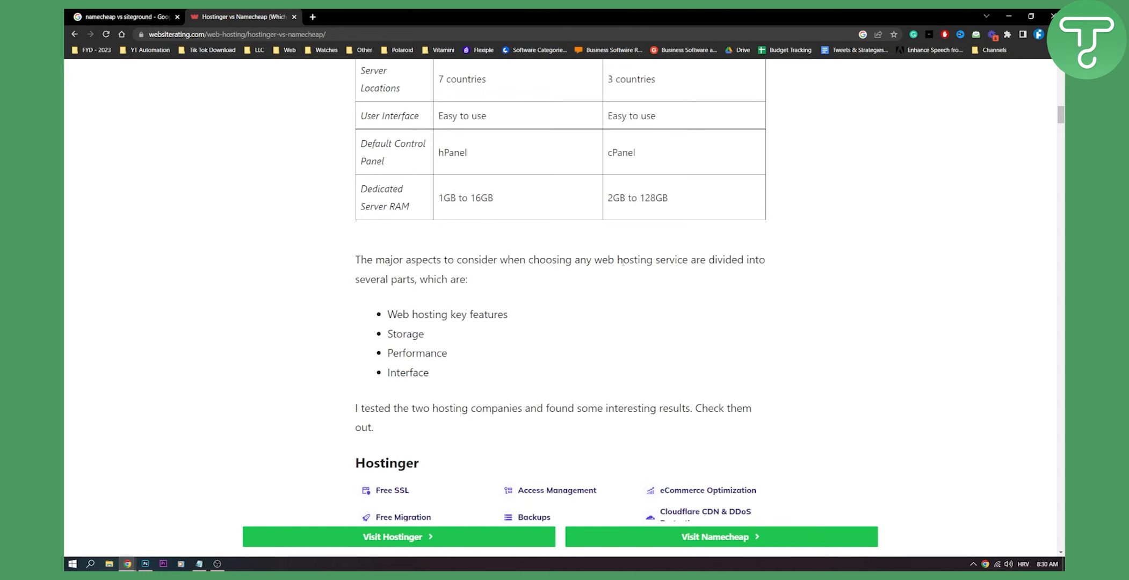
mouse_move(401, 288)
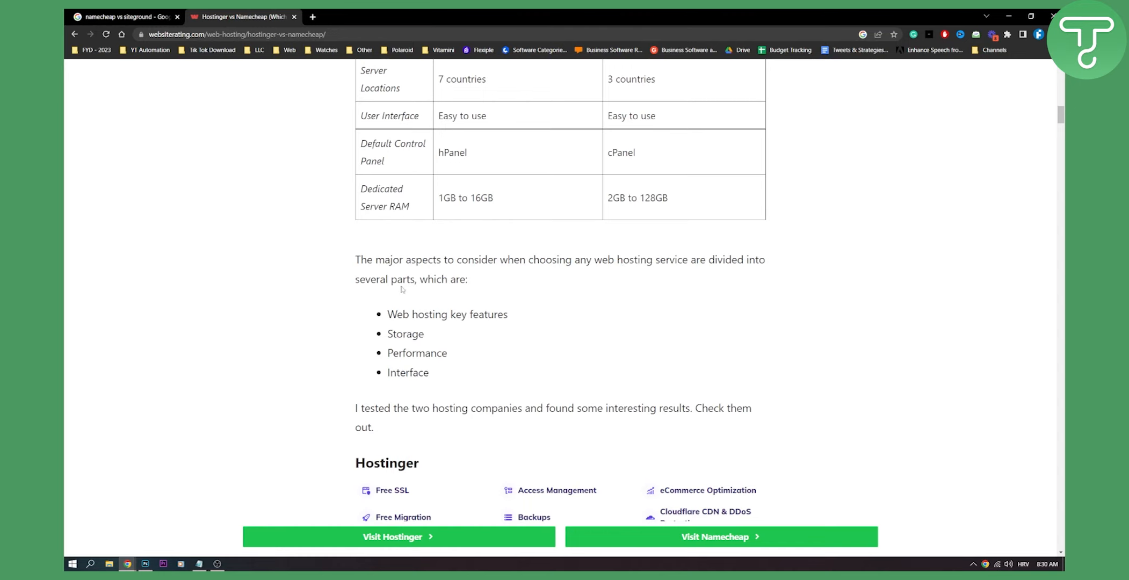
scroll(down, 3)
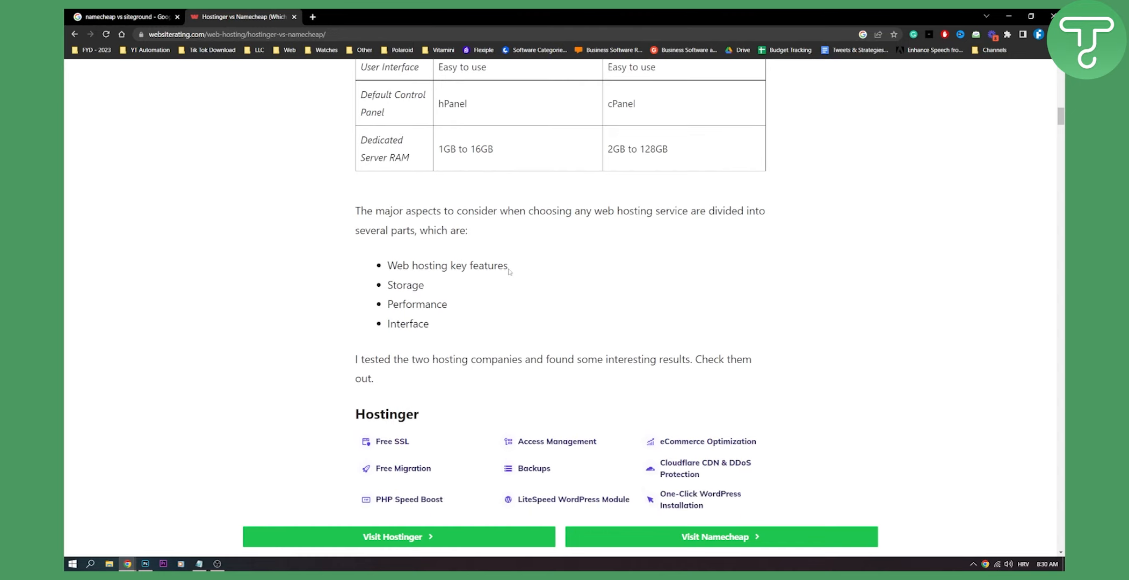
mouse_move(357, 321)
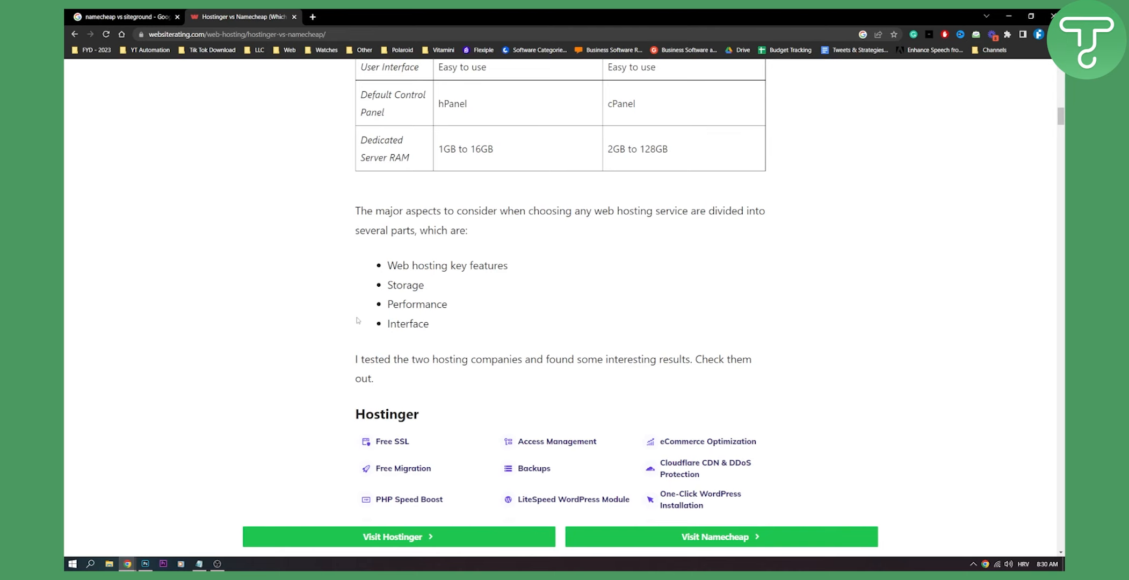
scroll(down, 3)
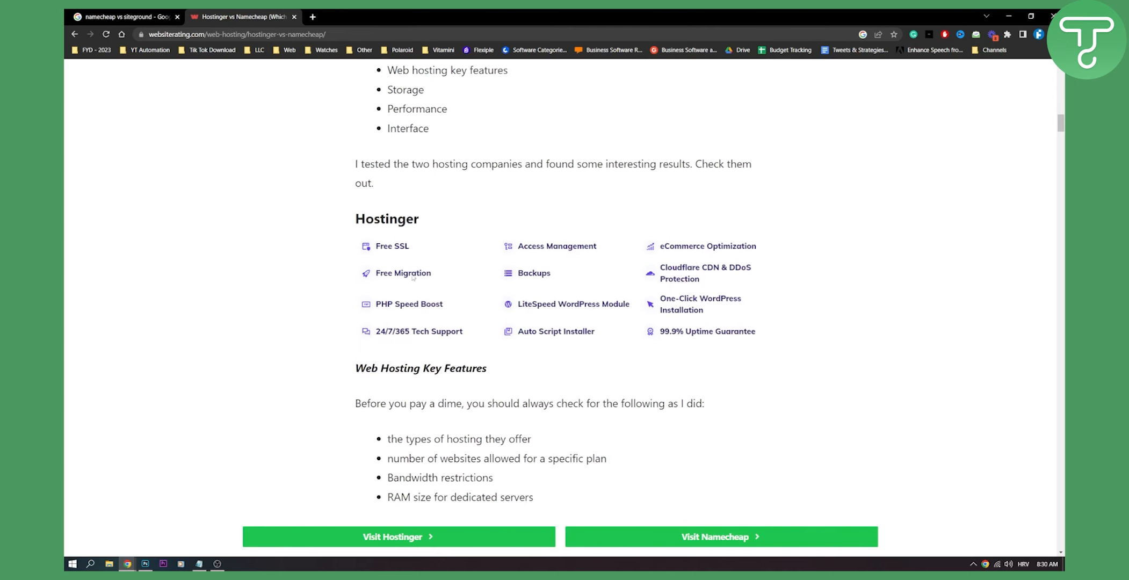
mouse_move(495, 272)
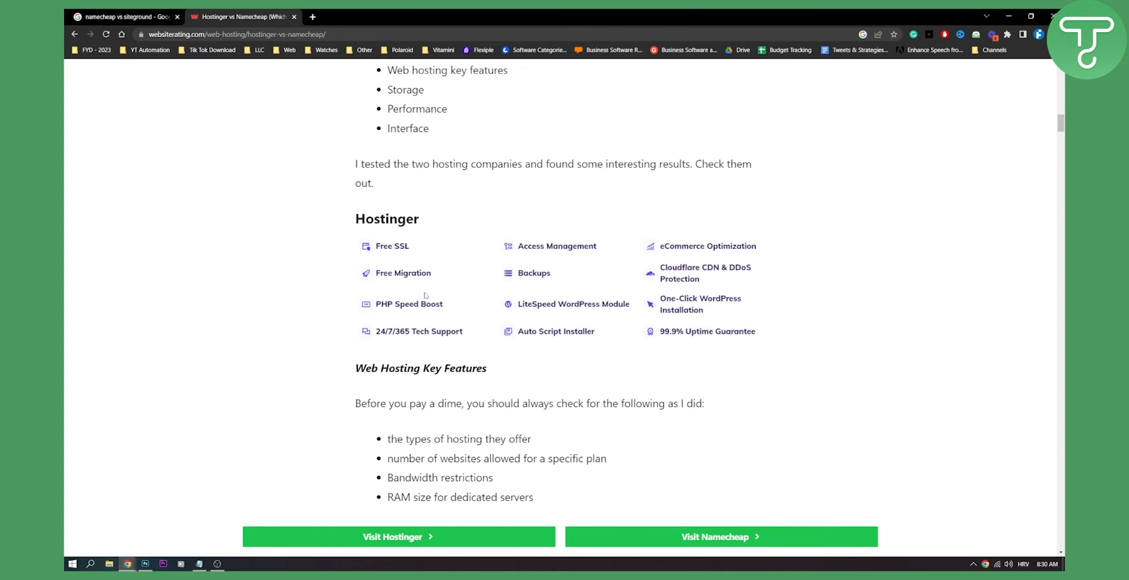
mouse_move(757, 255)
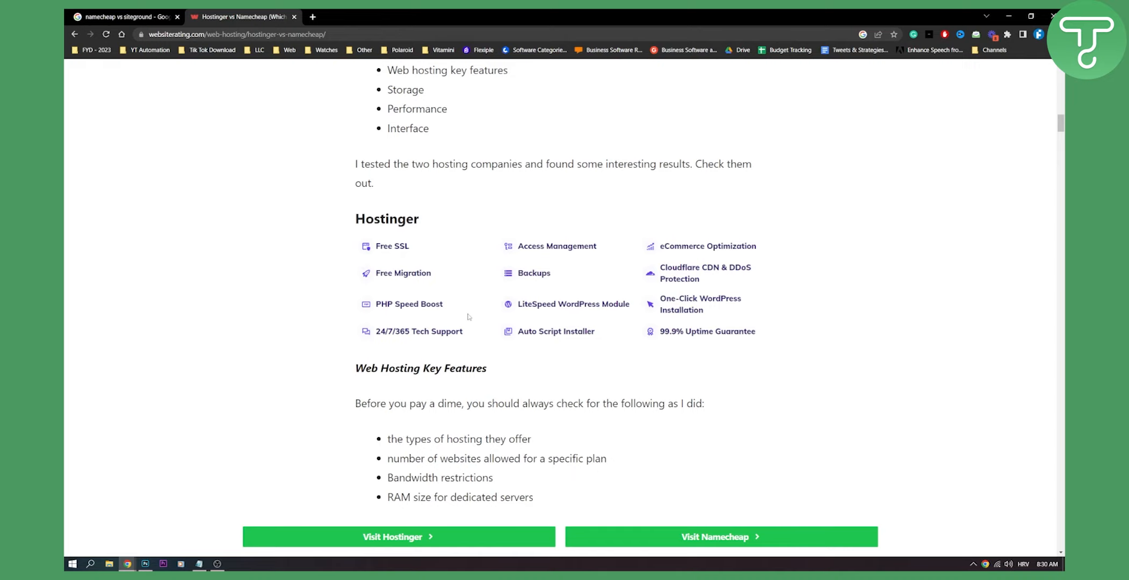
scroll(down, 3)
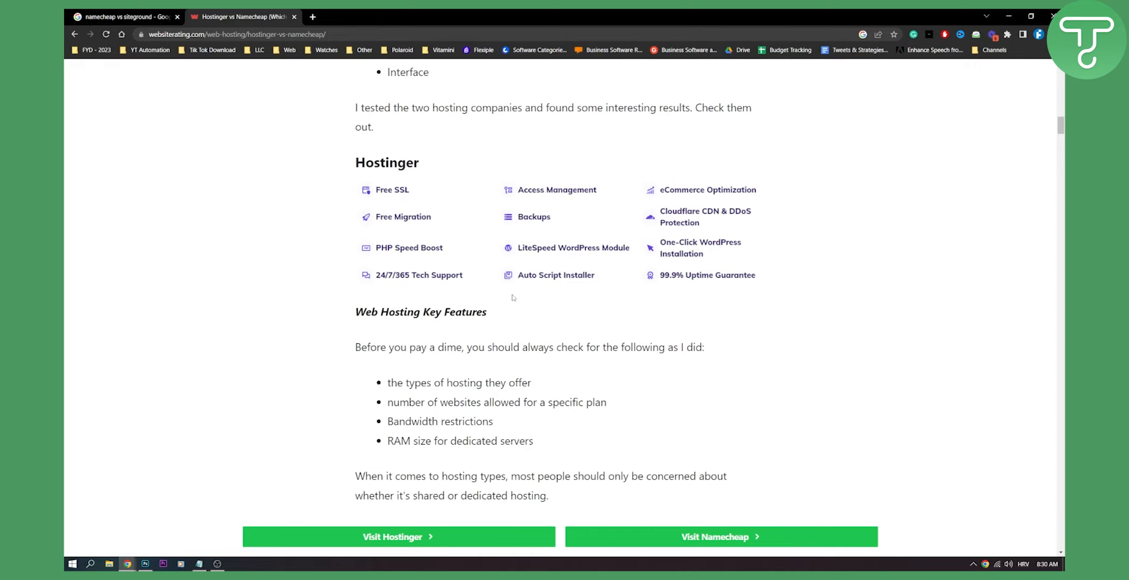
scroll(down, 3)
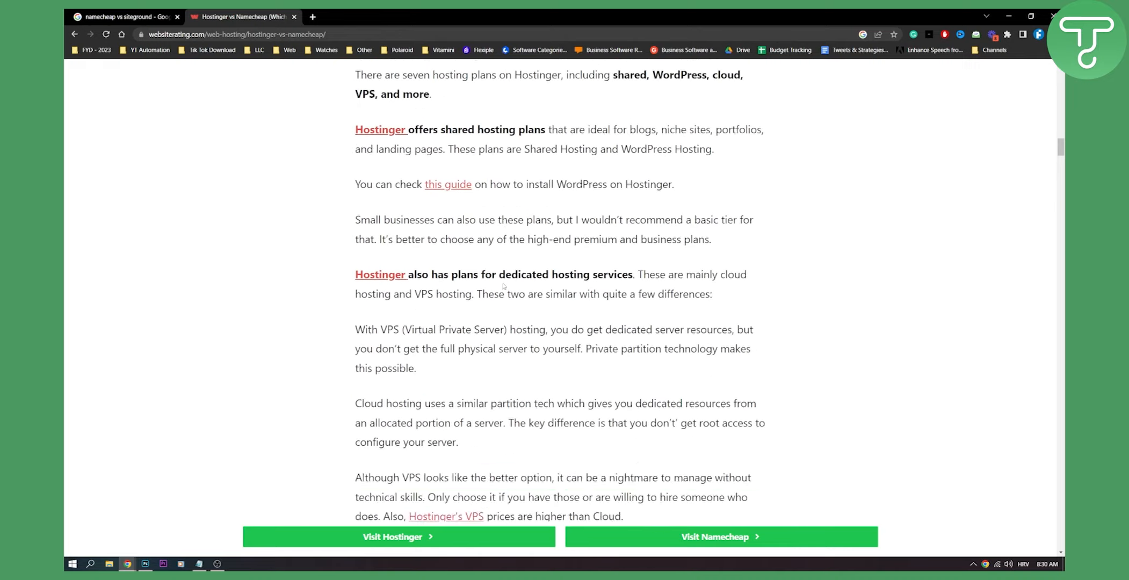
scroll(down, 3)
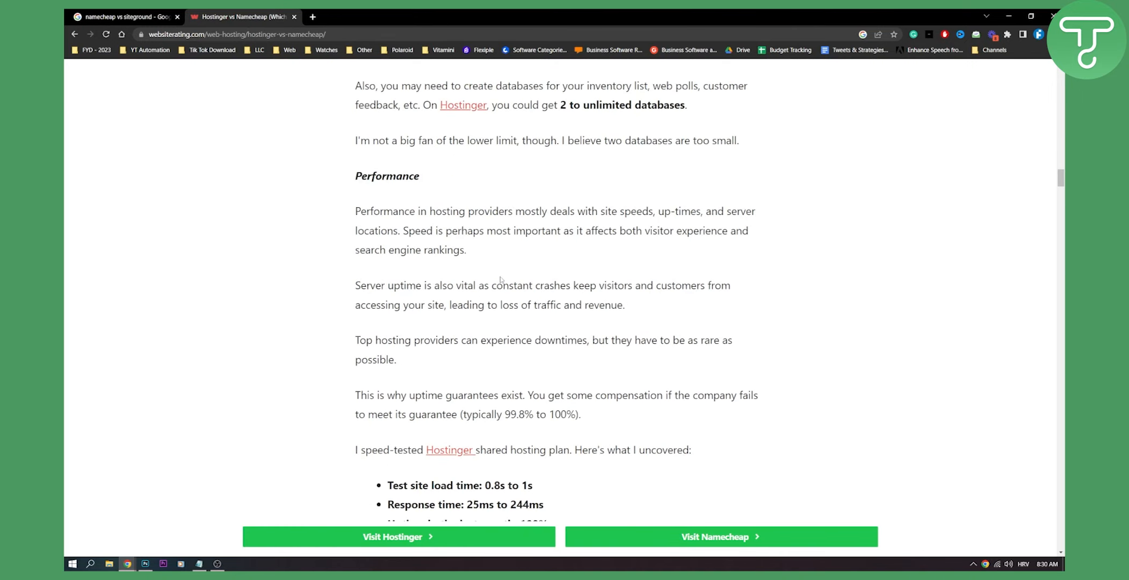
Step: Continue past the seven server countries to the hPanel Interface section and the Namecheap heading
scroll(down, 3)
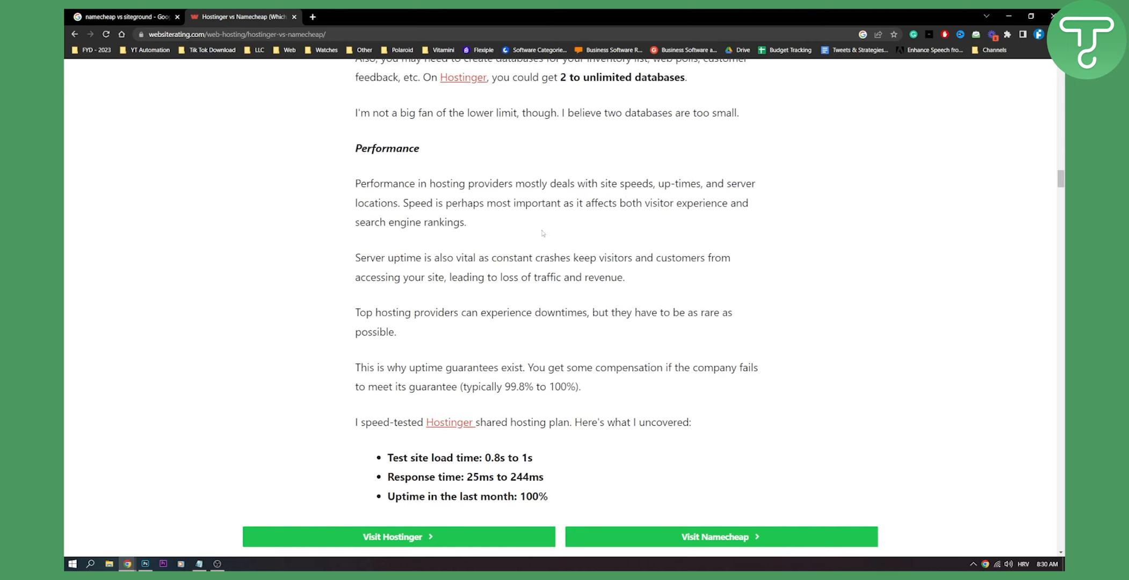
scroll(down, 3)
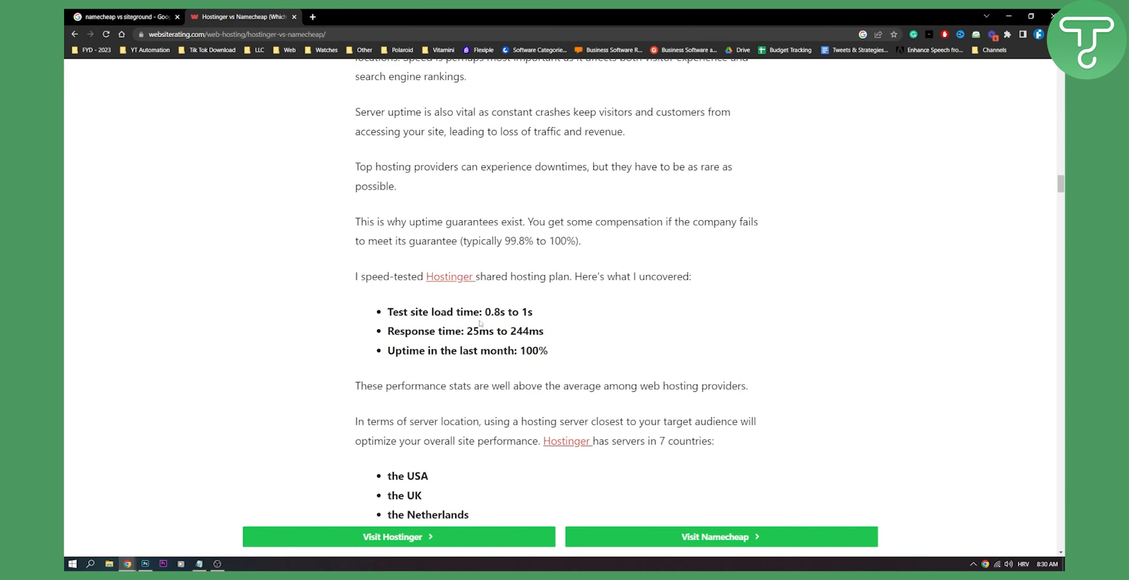
scroll(down, 3)
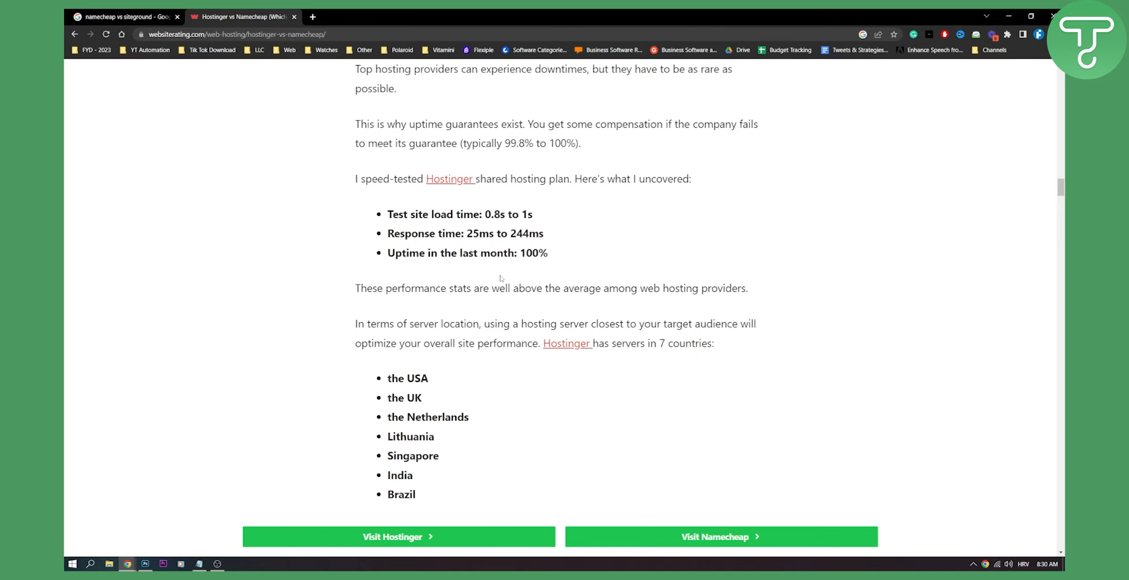
scroll(down, 3)
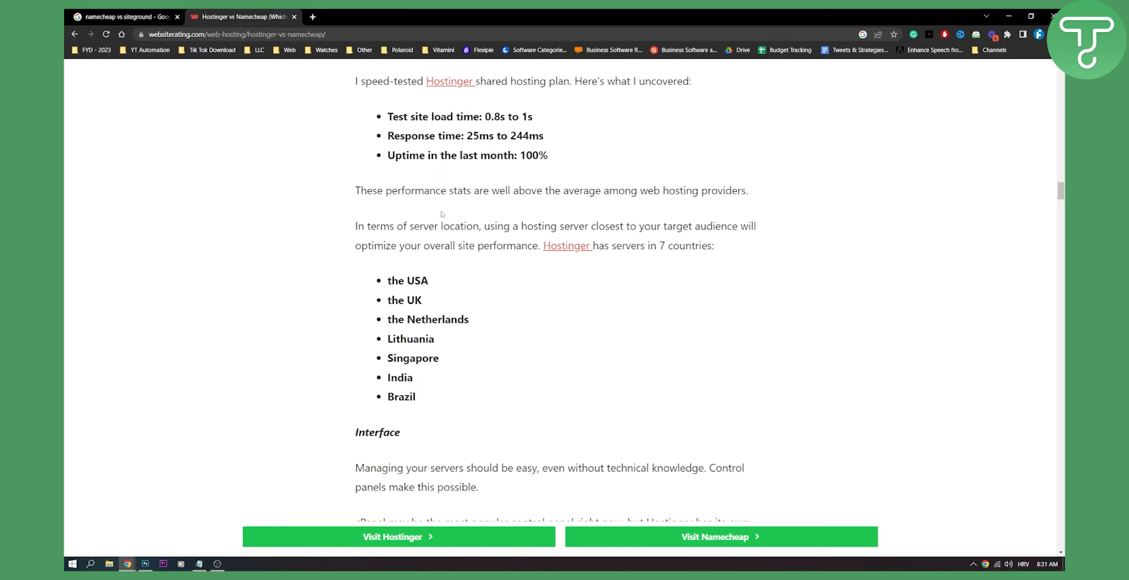
scroll(up, 3)
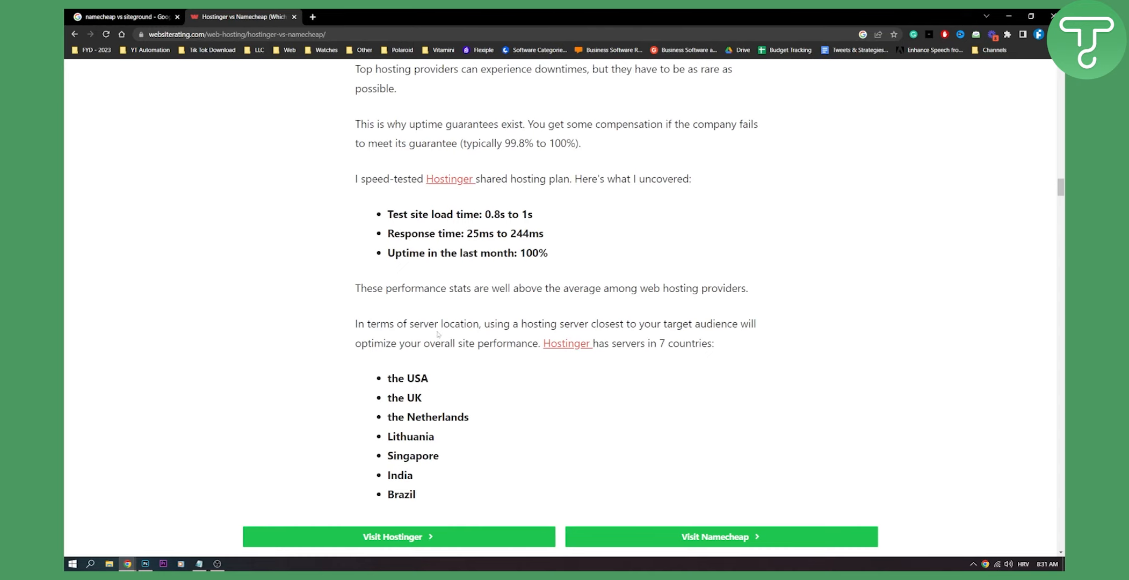
scroll(down, 3)
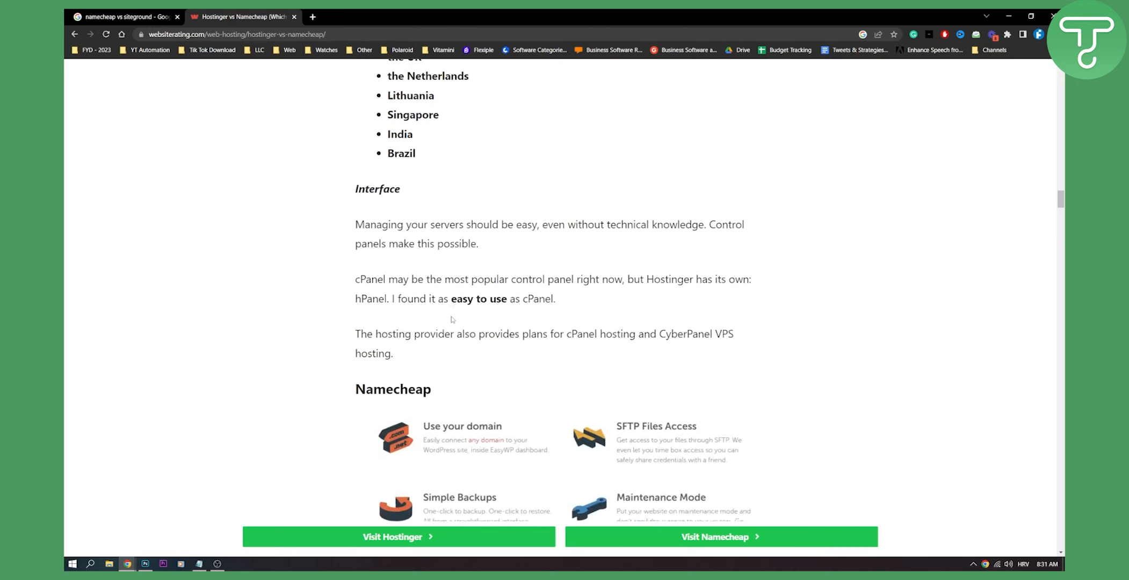
Step: Scroll past Namecheap's dedicated hosting text to its storage details and speed-test results
scroll(down, 3)
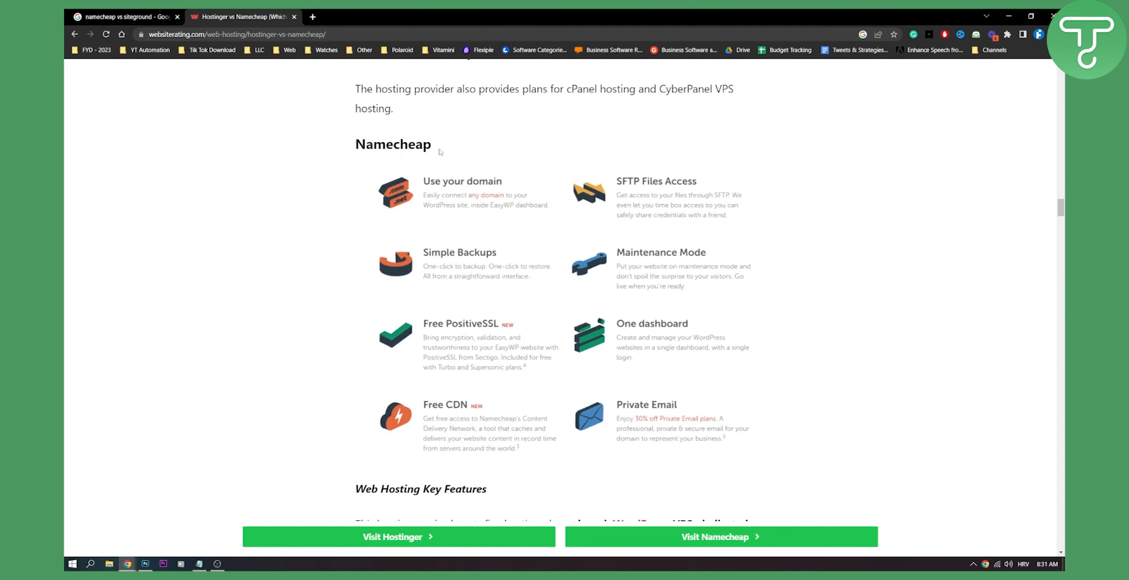
mouse_move(635, 273)
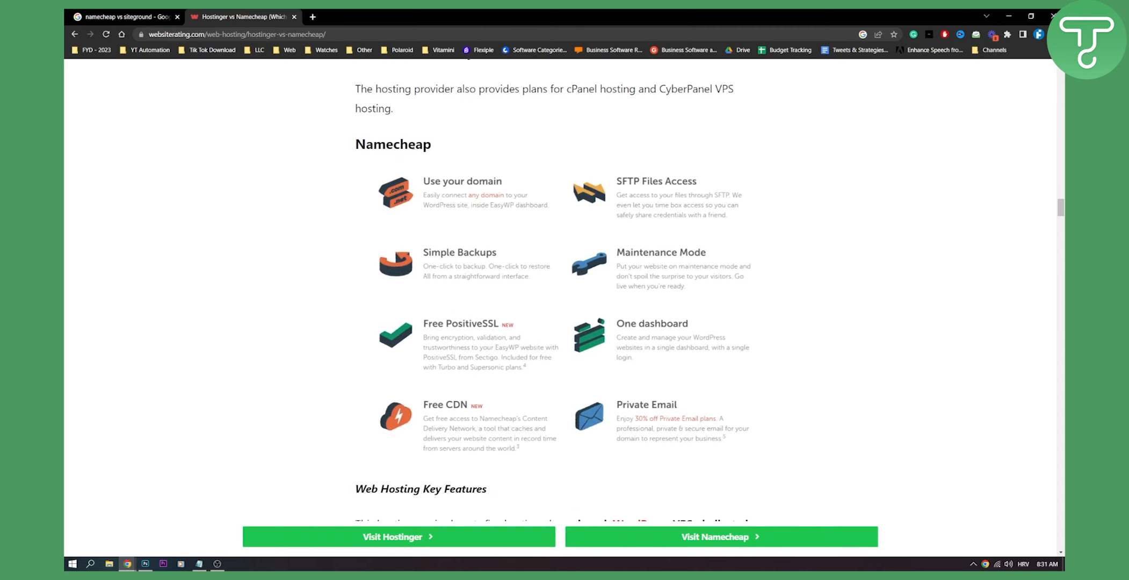
scroll(down, 3)
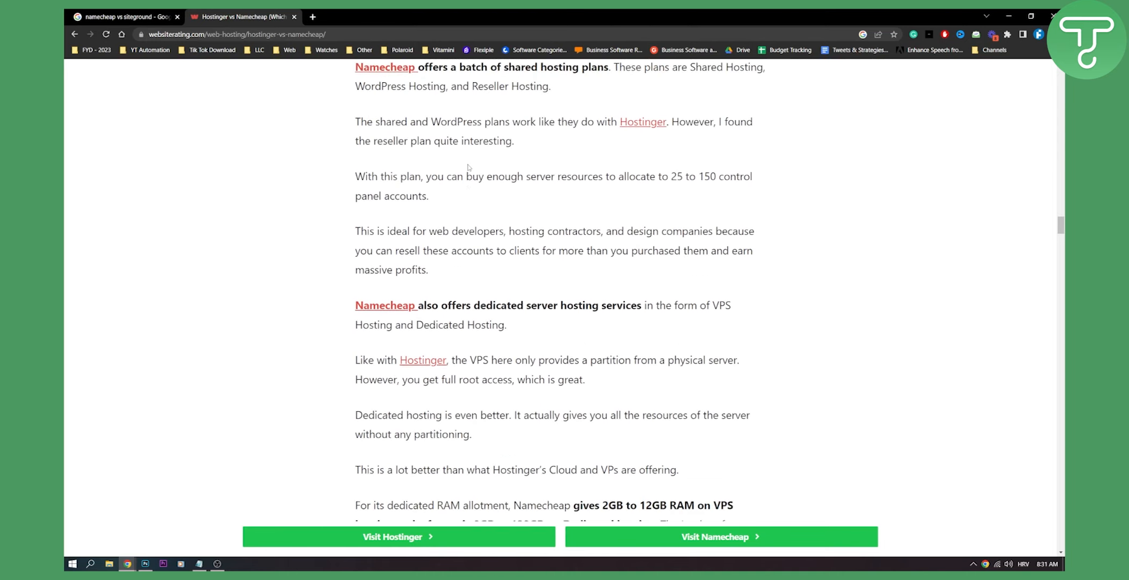
scroll(down, 3)
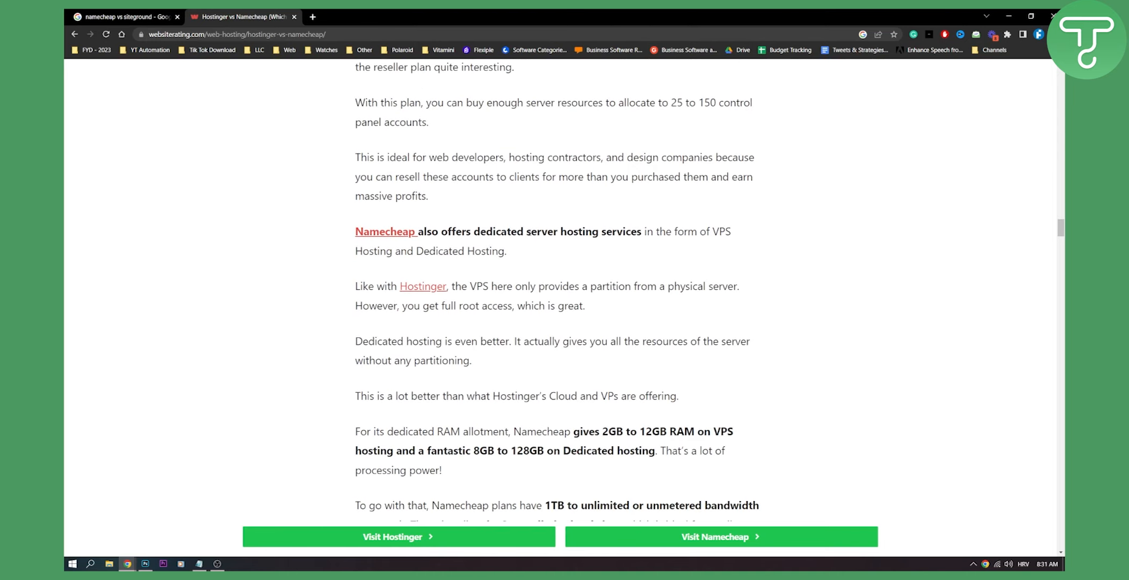
scroll(down, 3)
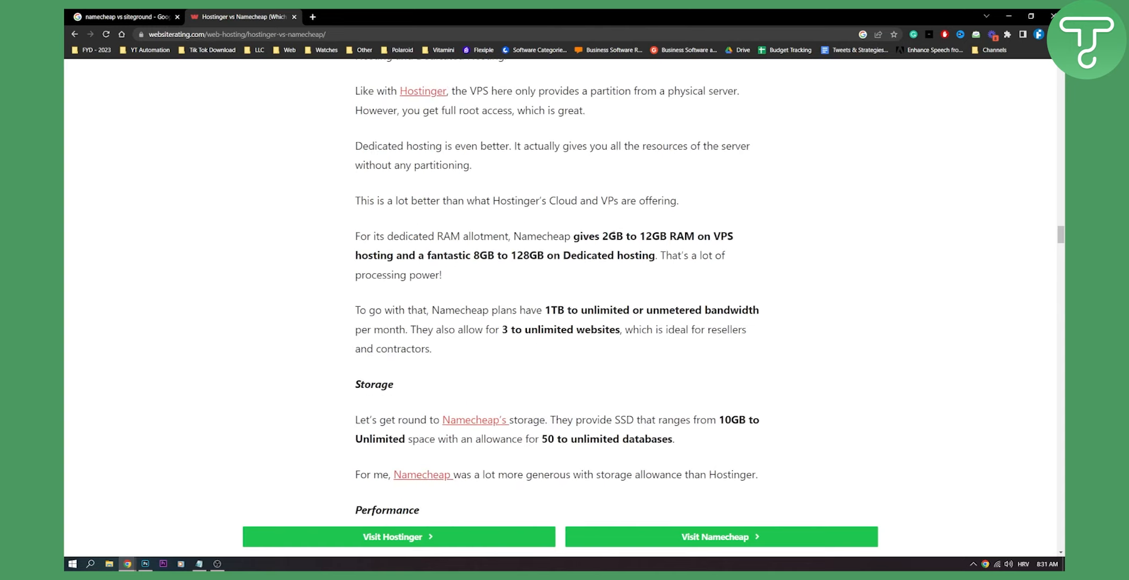
scroll(down, 3)
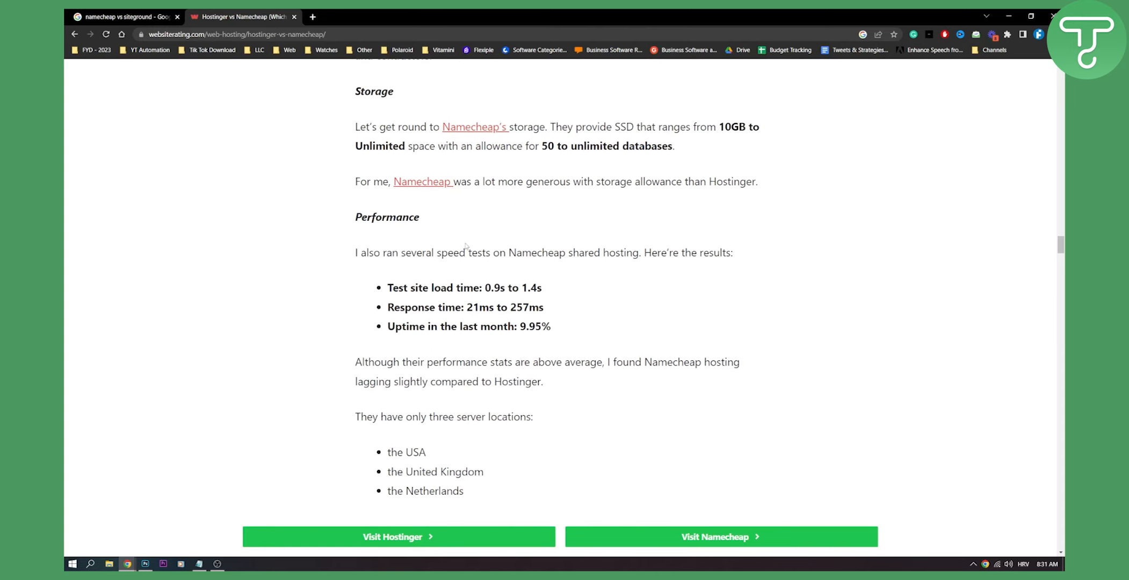
mouse_move(399, 265)
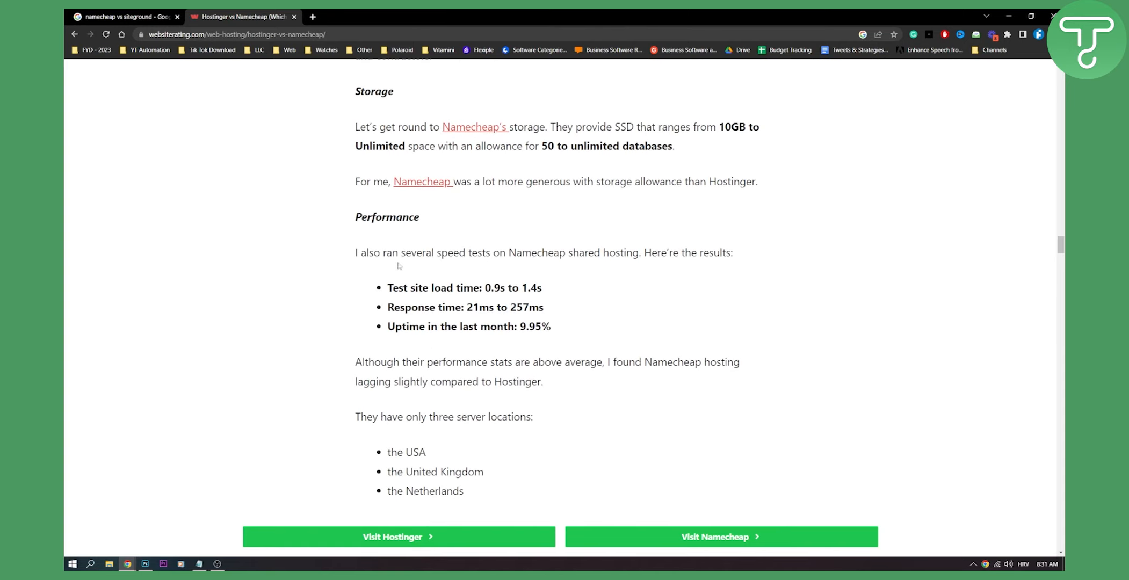
mouse_move(464, 319)
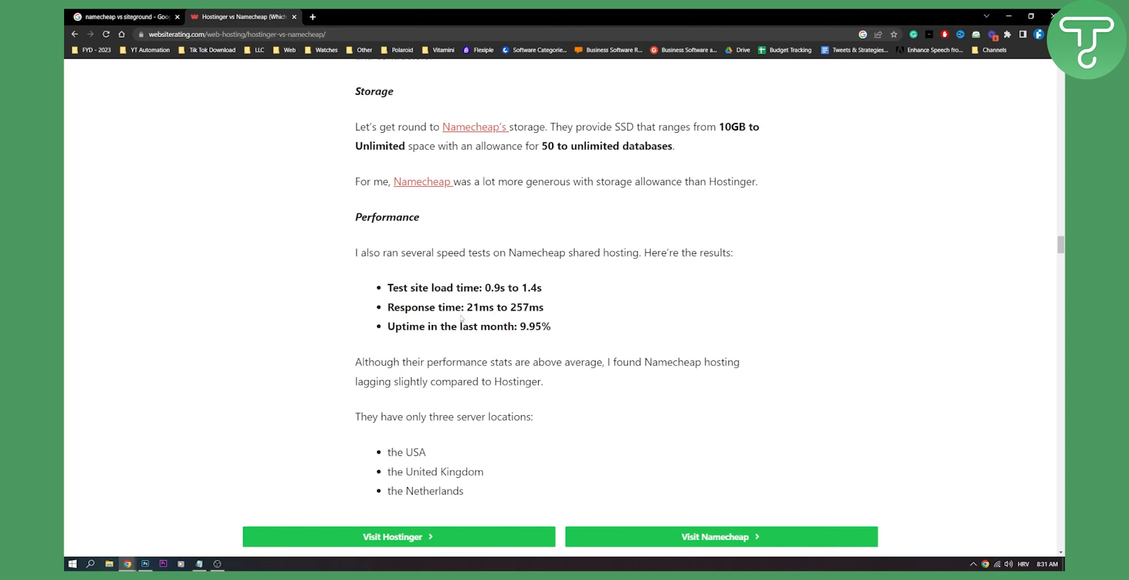
Step: Scroll past the Interface section and Winner verdict to the Security & Privacy table
scroll(down, 3)
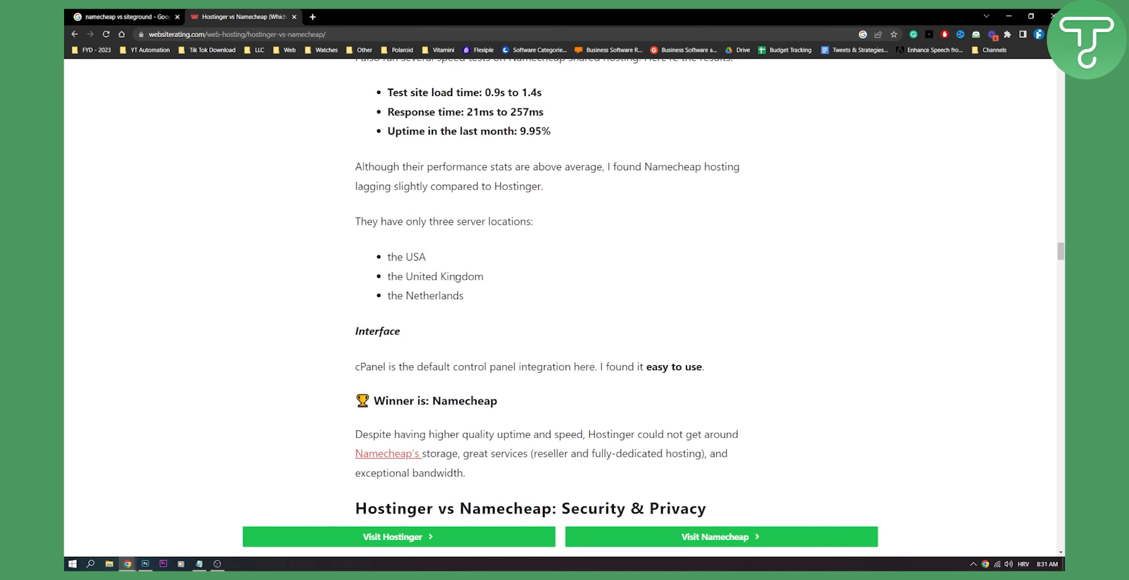
scroll(up, 3)
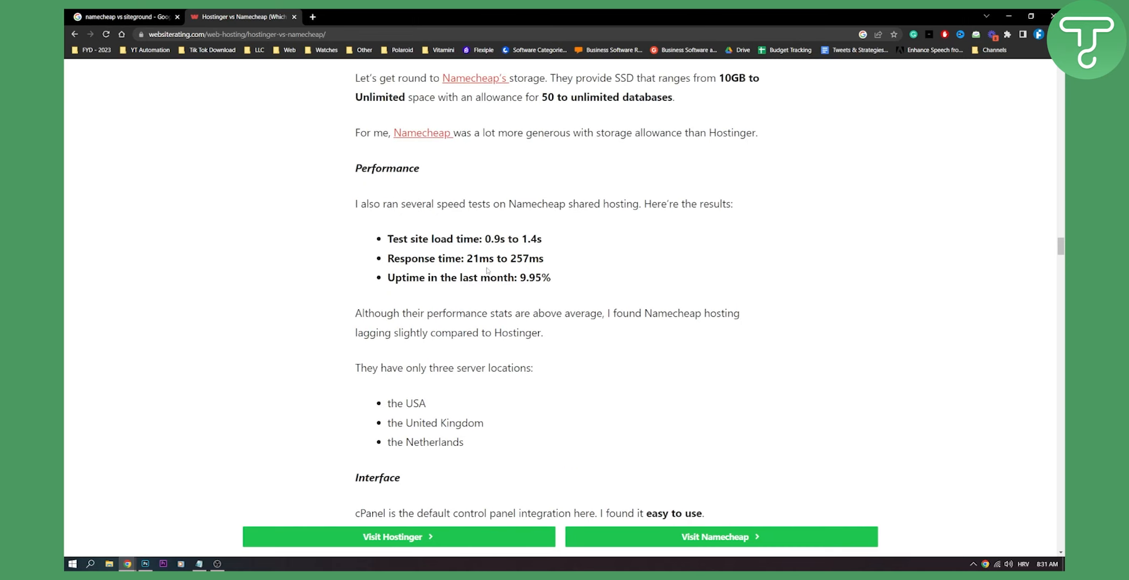
scroll(down, 3)
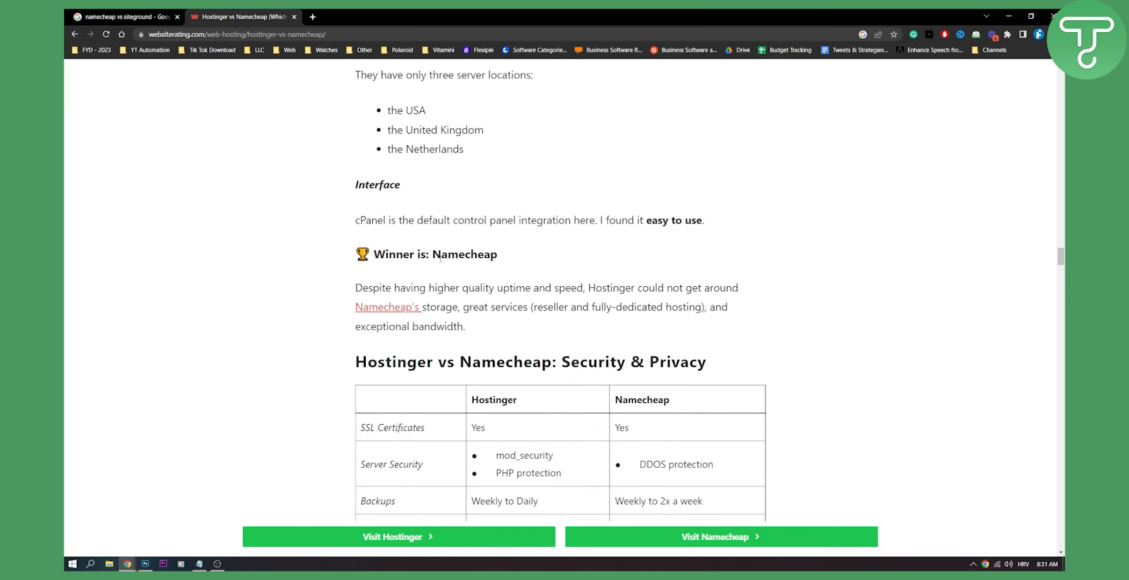
scroll(down, 3)
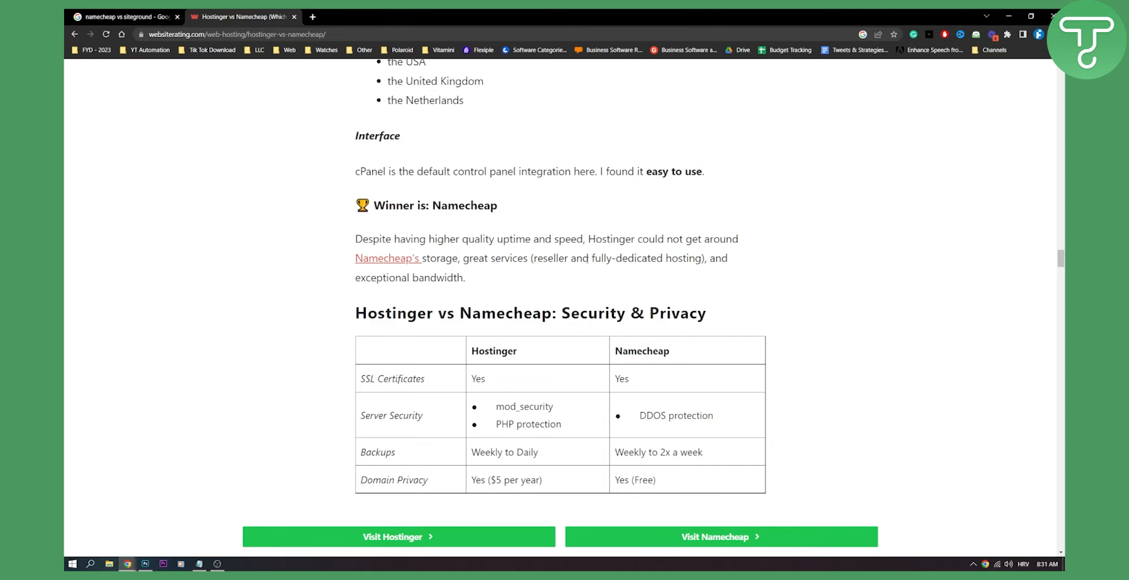
scroll(down, 3)
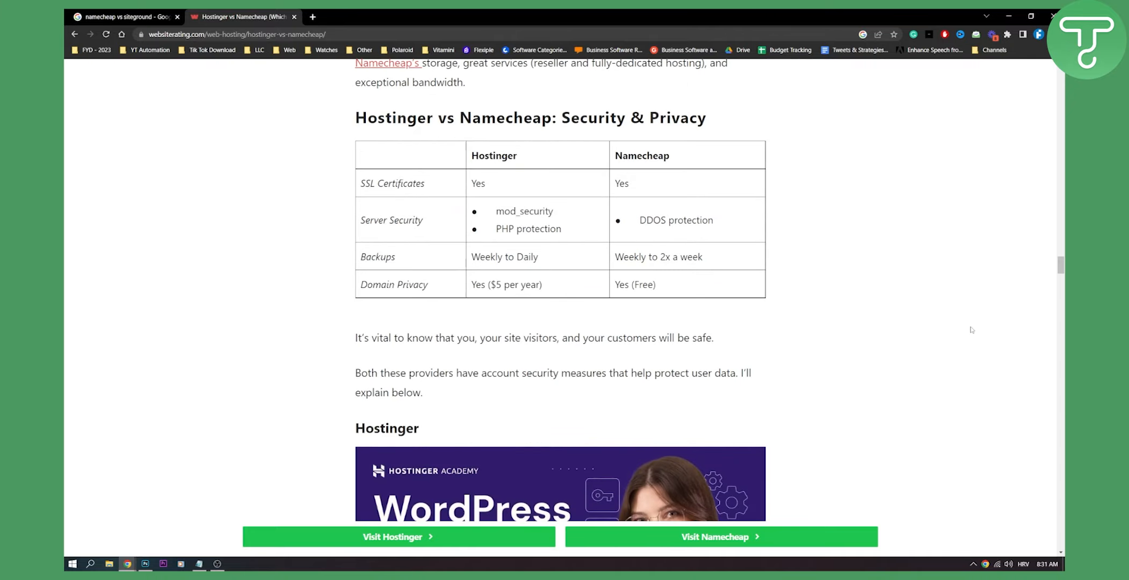
Step: Scroll back up toward the Main Features comparison table
scroll(up, 3)
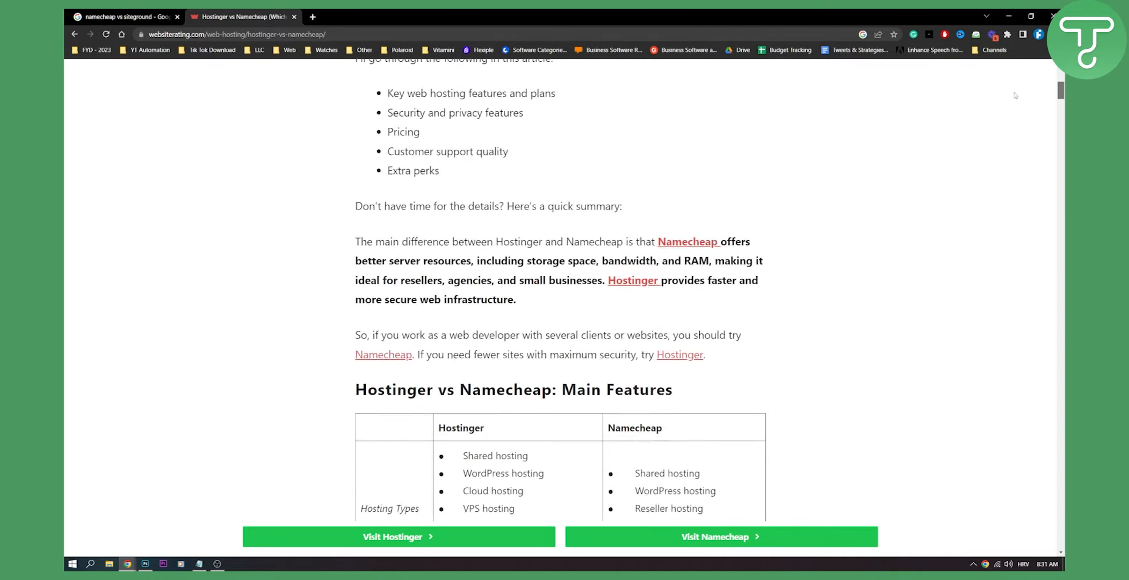
scroll(down, 3)
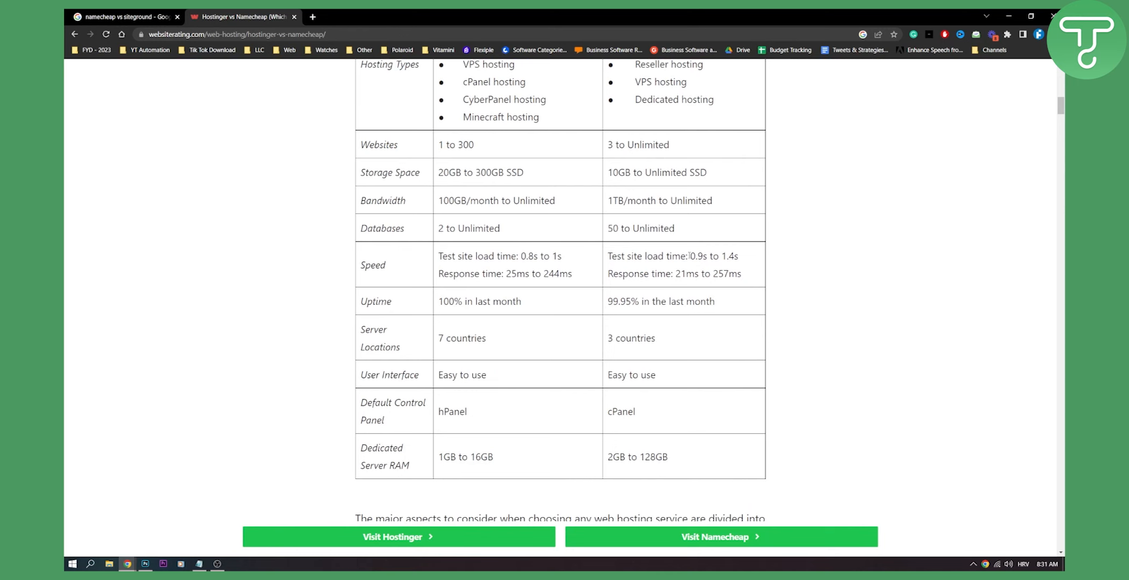
scroll(up, 3)
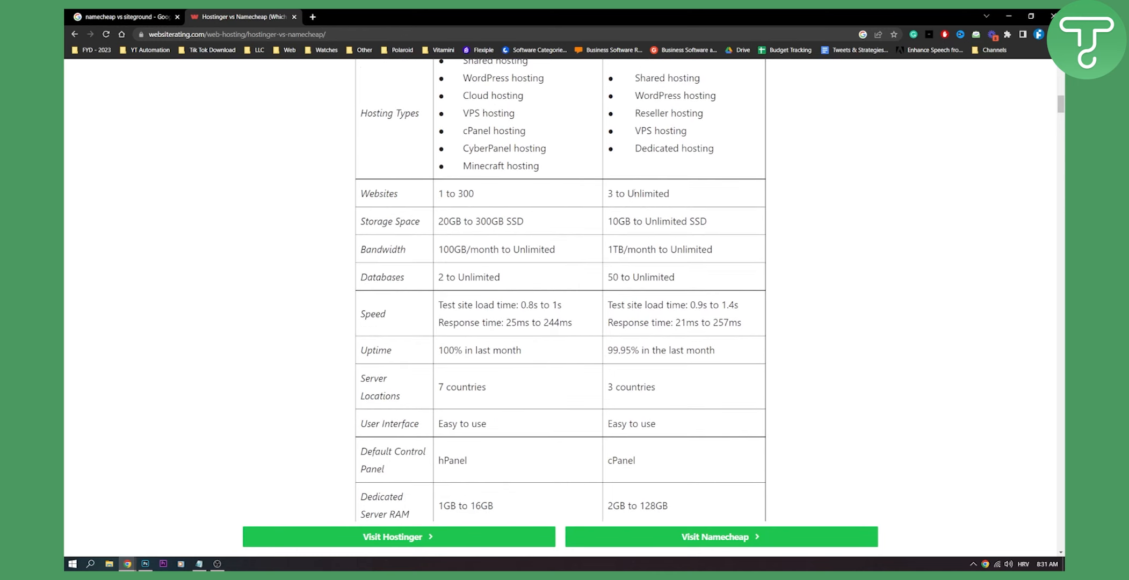
scroll(up, 3)
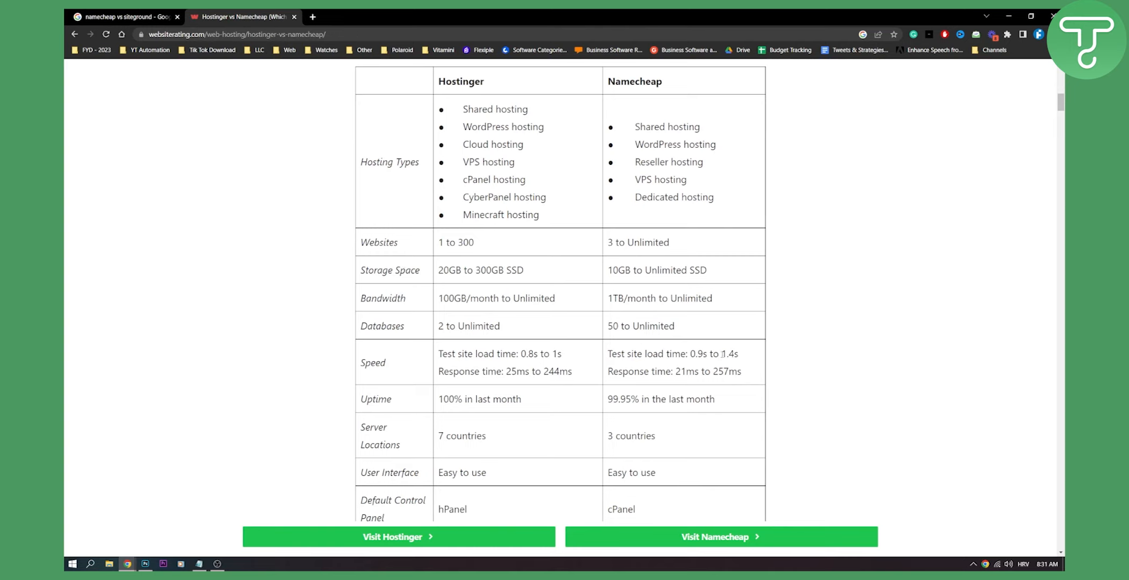
Step: Highlight Namecheap's '3 countries' server locations figure, then return to the table's top
scroll(down, 3)
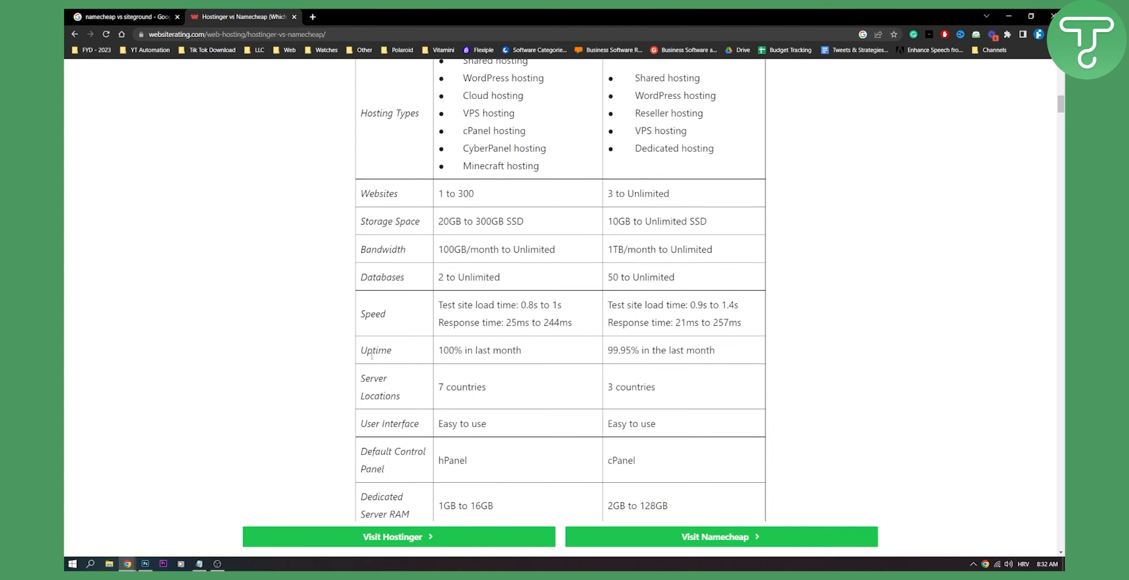
mouse_move(853, 346)
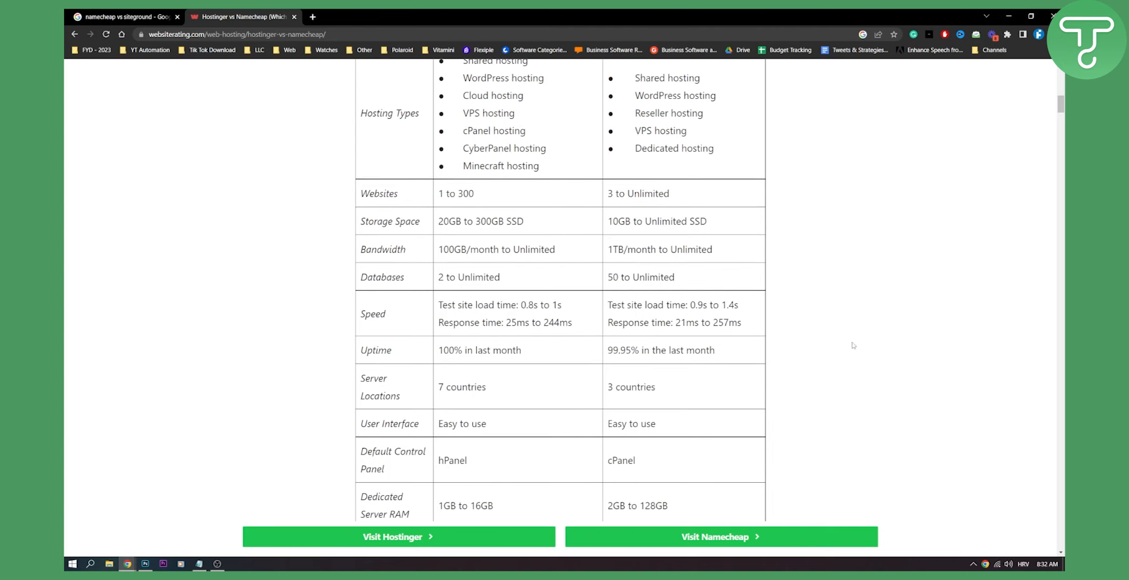
scroll(down, 3)
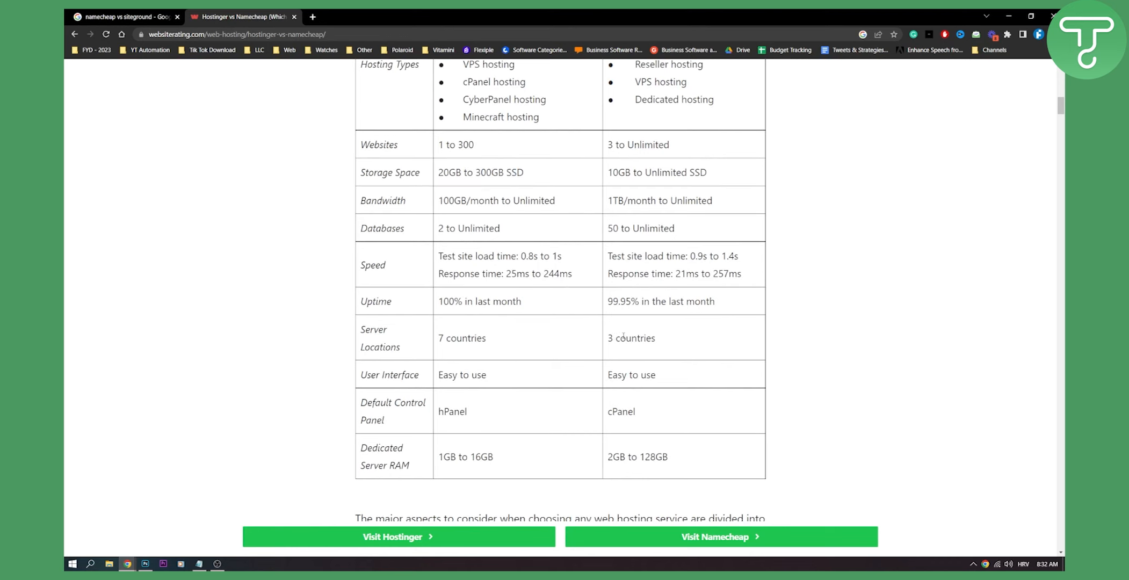
double_click(629, 338)
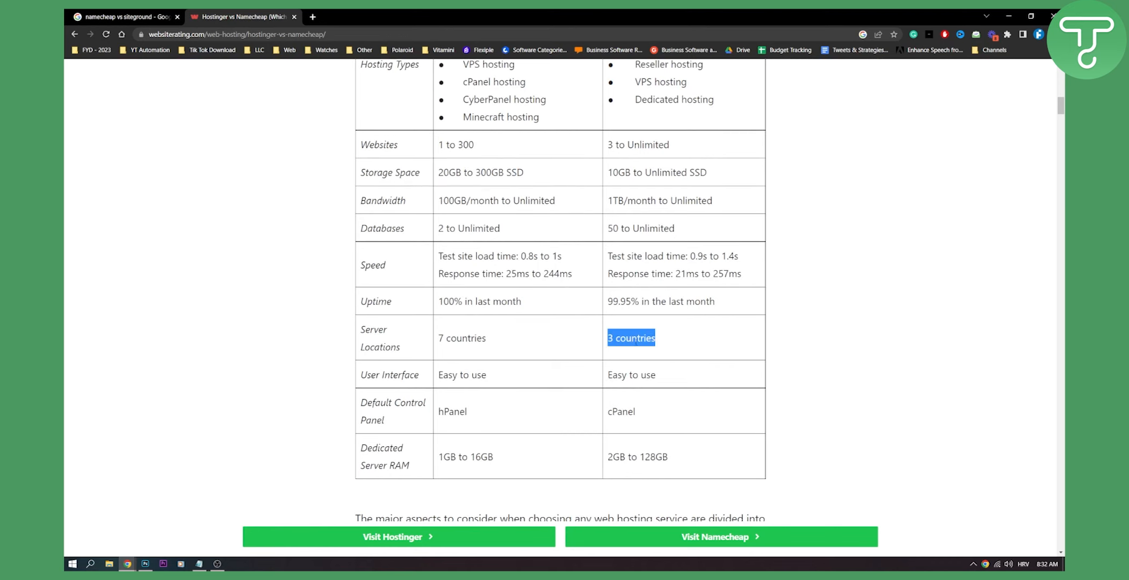
scroll(up, 3)
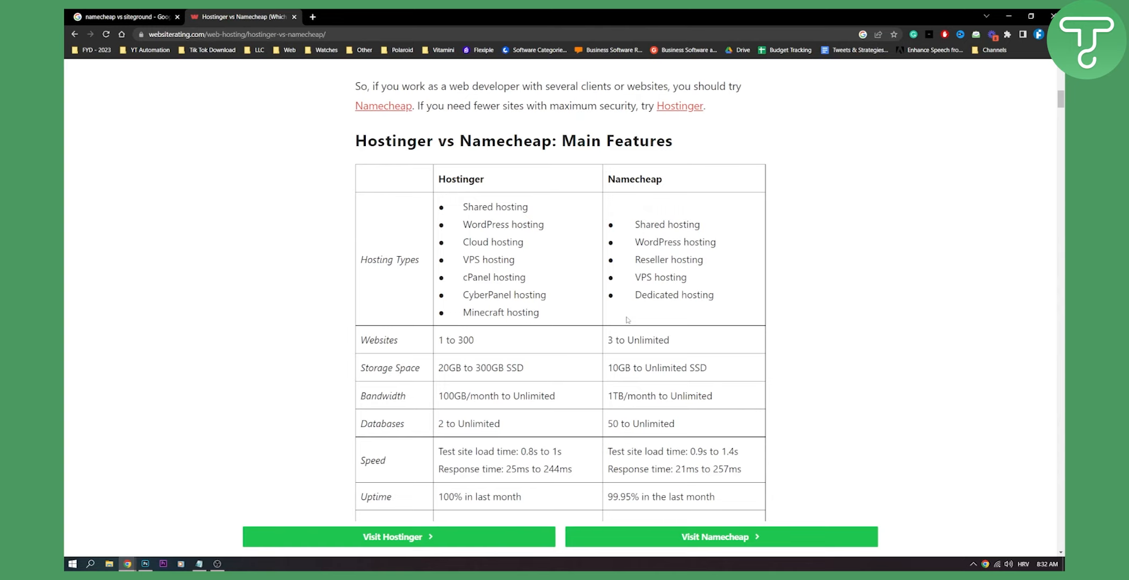
mouse_move(626, 319)
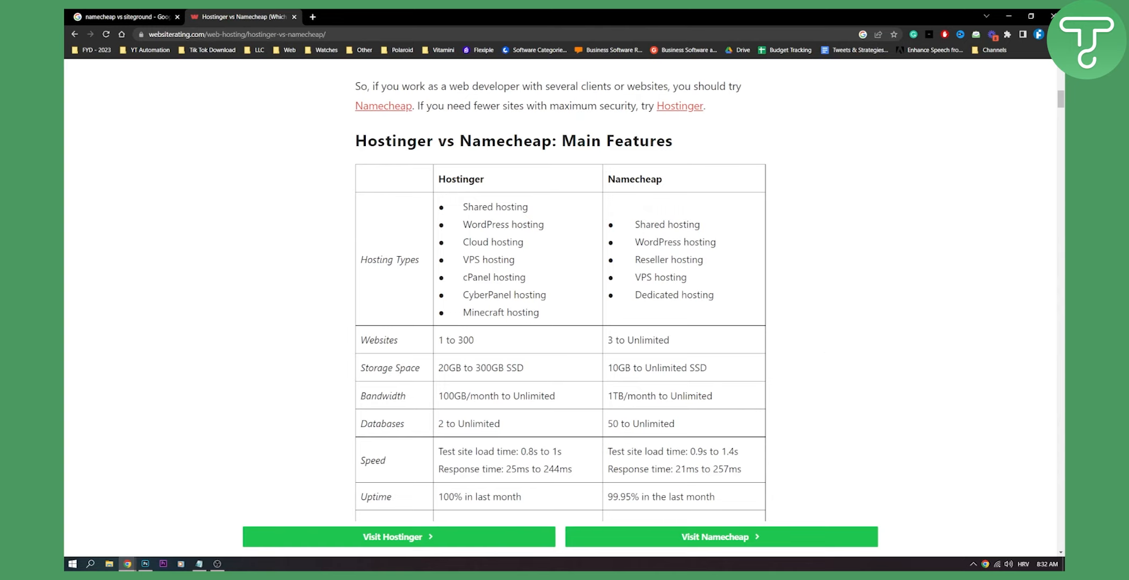